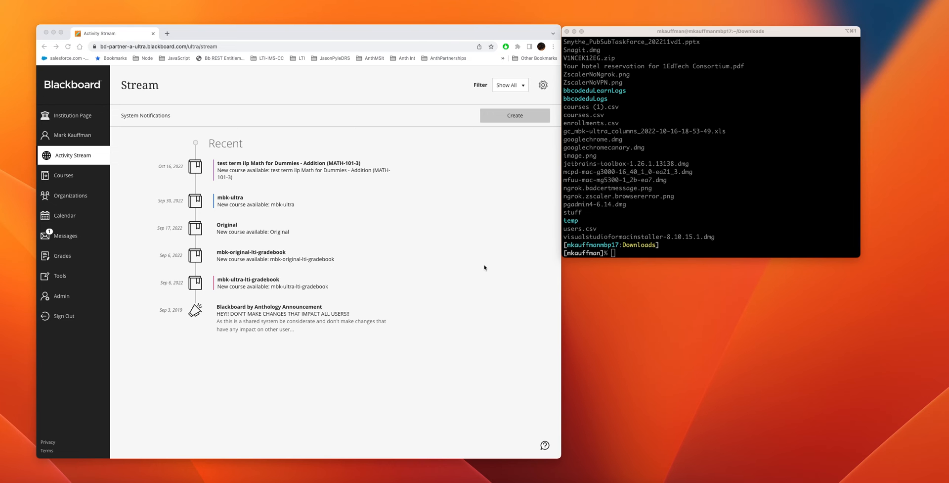
pyautogui.moveTo(468, 290)
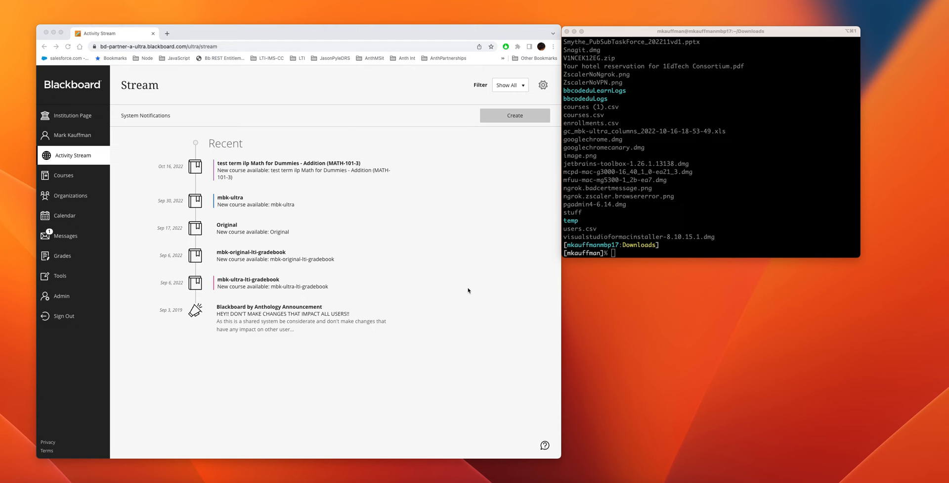
pyautogui.moveTo(465, 288)
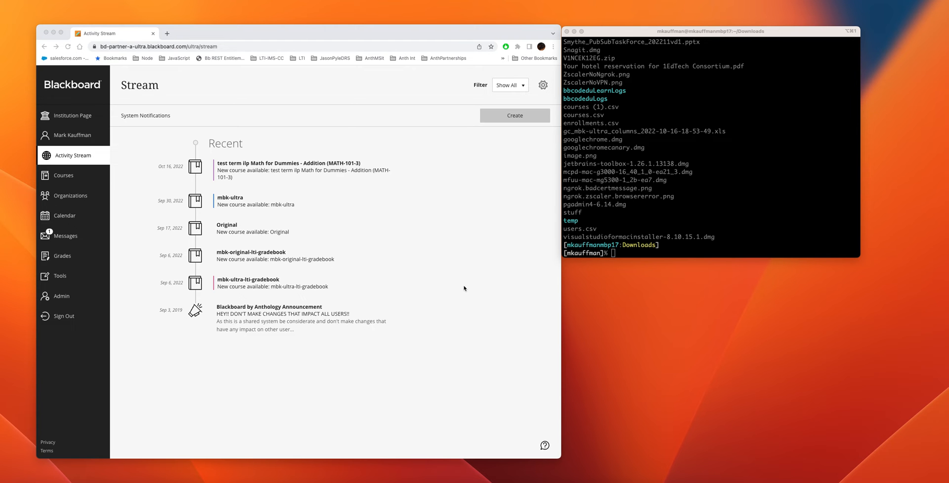
pyautogui.moveTo(302, 205)
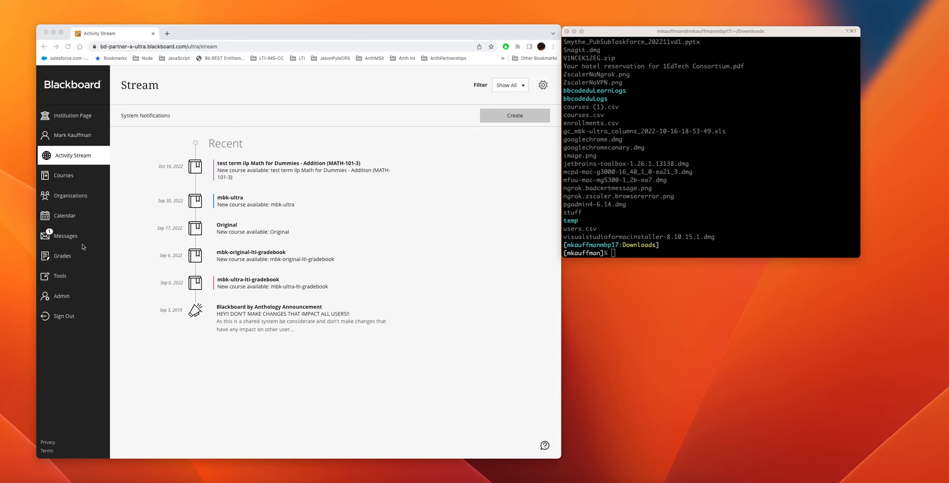
pyautogui.moveTo(55, 297)
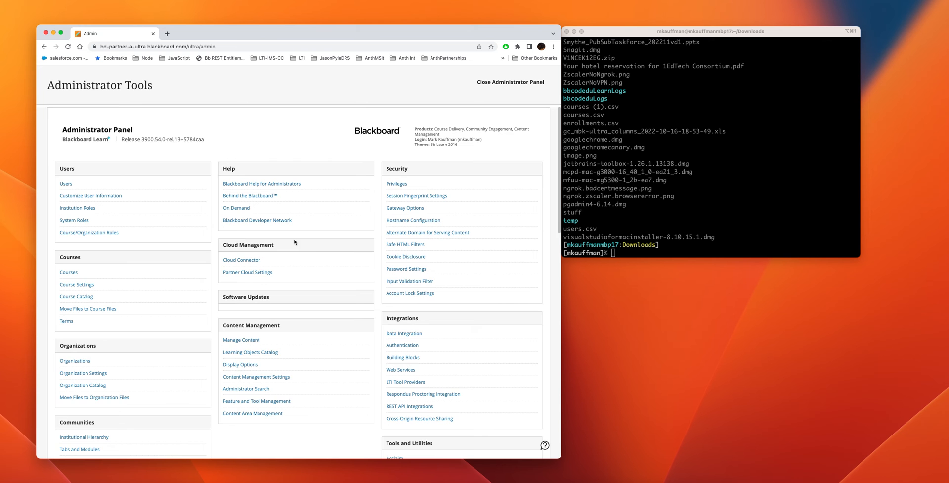
# Reach Tools and Utilities in the Admin panel and open the Logs page
pyautogui.scroll(-3)
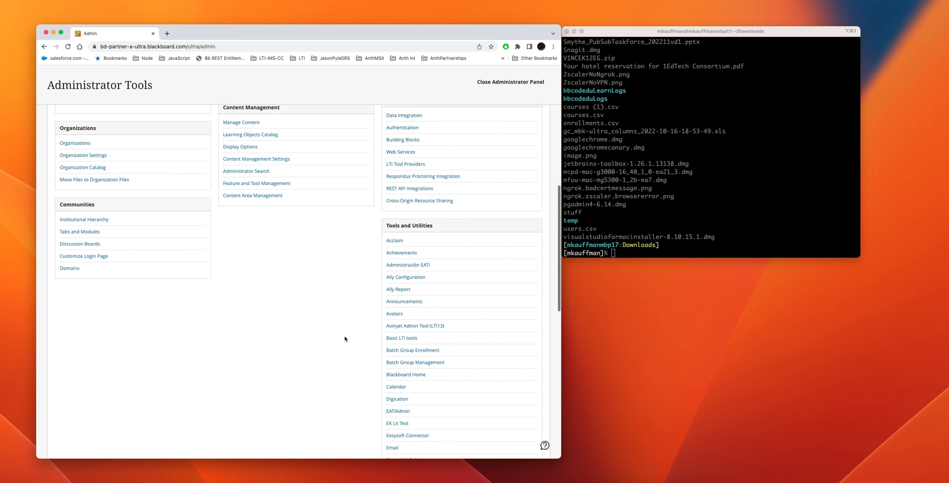
pyautogui.scroll(-3)
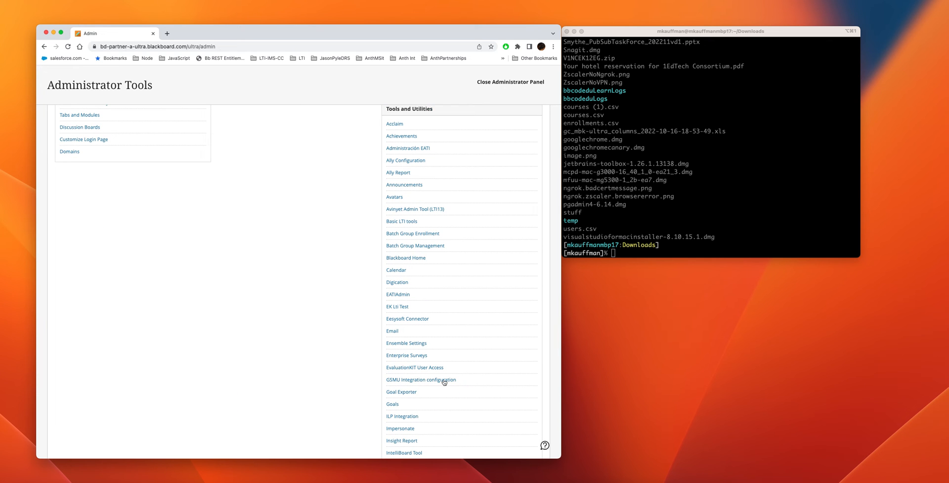
pyautogui.scroll(-3)
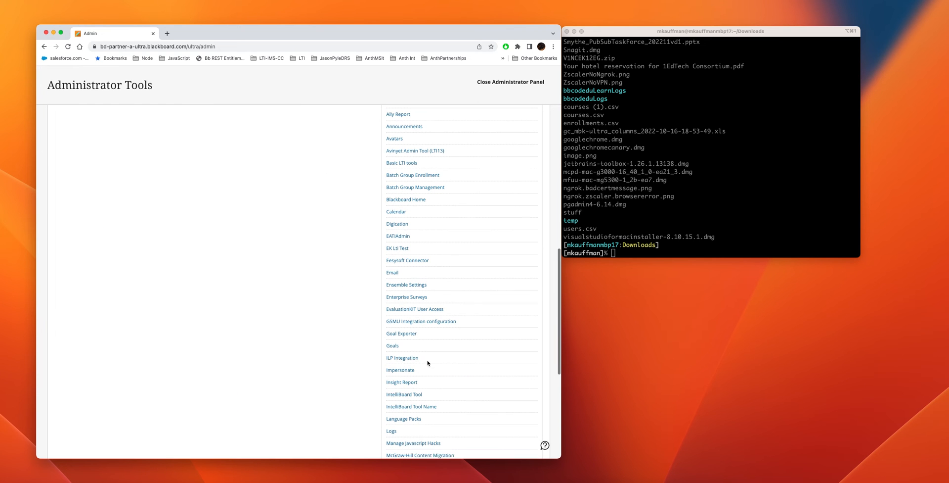
pyautogui.click(391, 430)
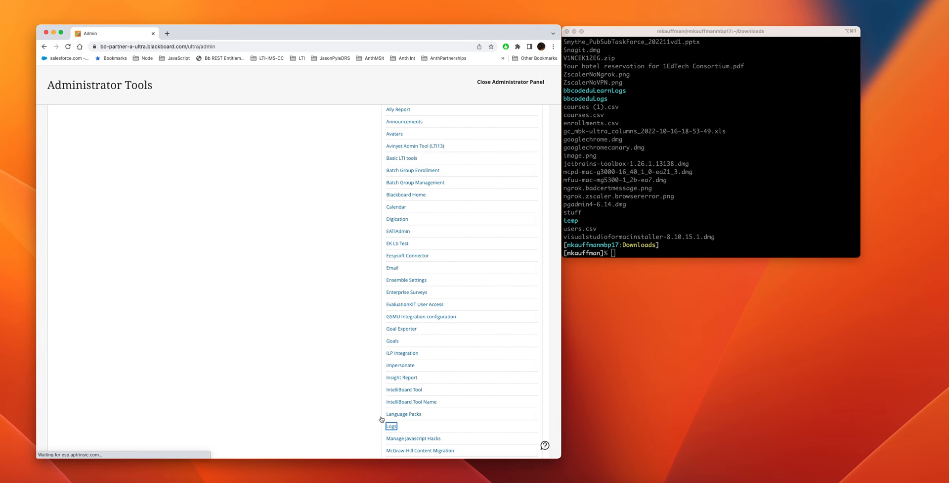
pyautogui.click(392, 425)
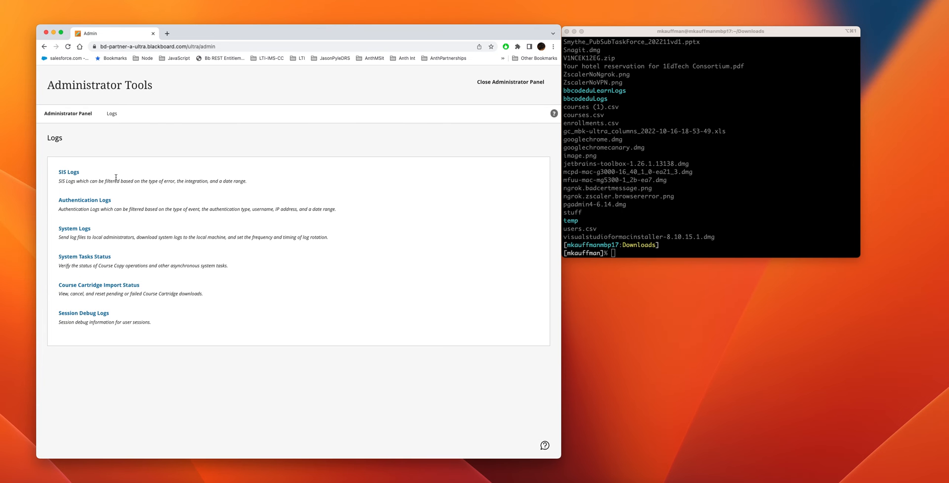
pyautogui.moveTo(86, 223)
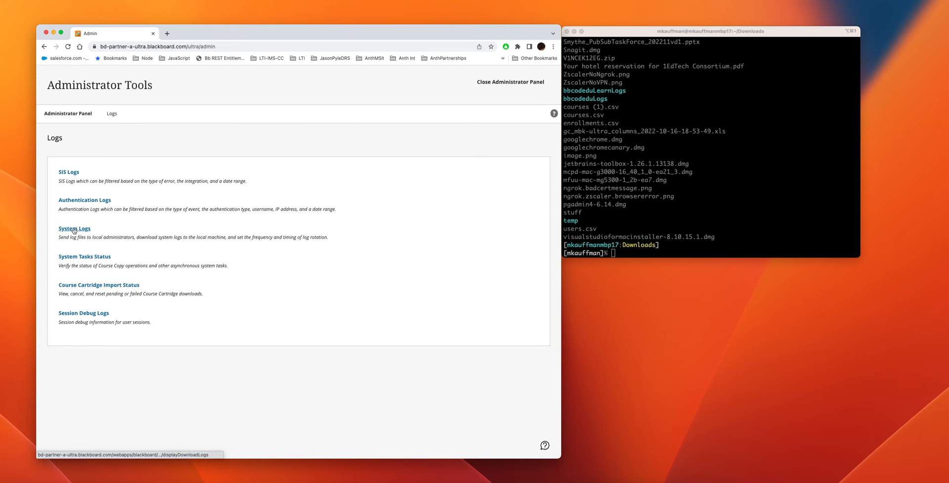
# Open System Logs, select the python3 converter command, then move to the log date field
pyautogui.click(74, 228)
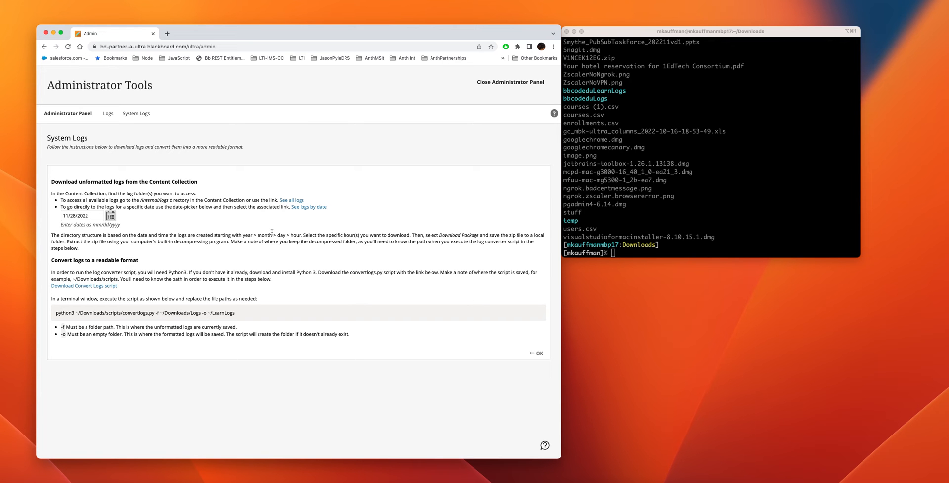
pyautogui.moveTo(266, 233)
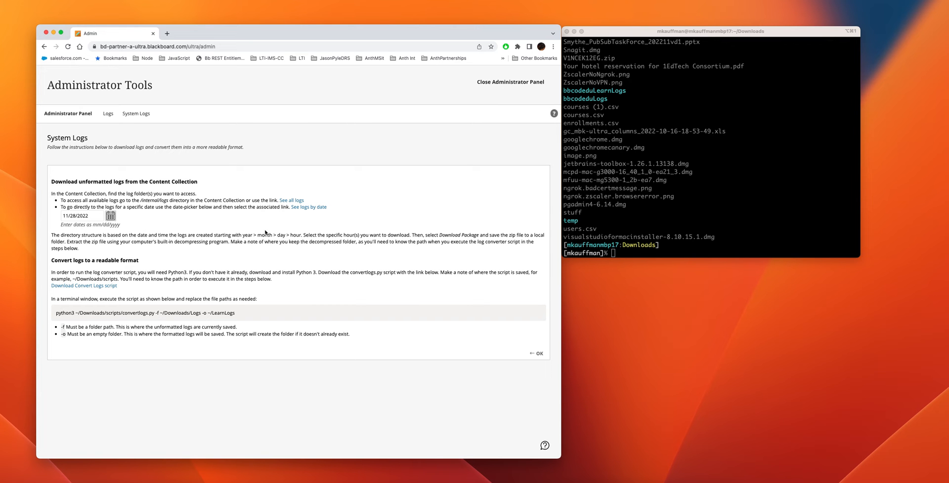
pyautogui.moveTo(234, 225)
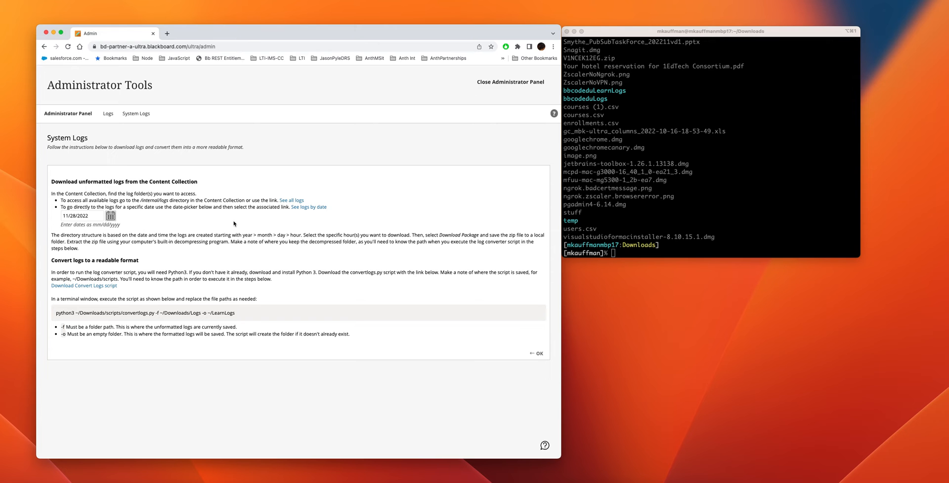
pyautogui.moveTo(169, 208)
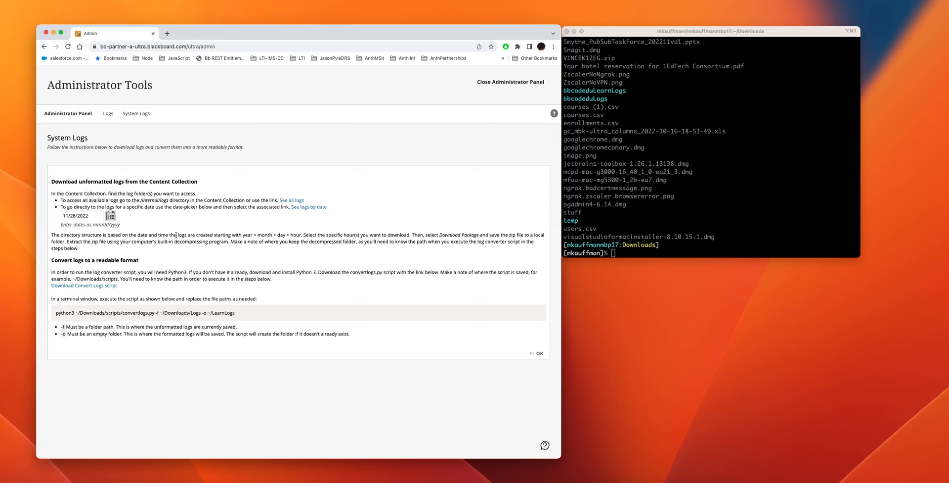
pyautogui.moveTo(115, 200)
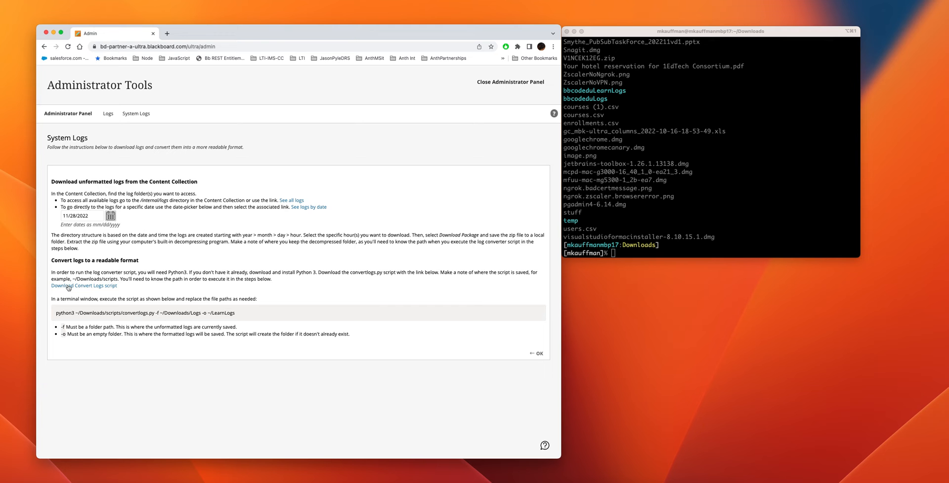
pyautogui.moveTo(103, 287)
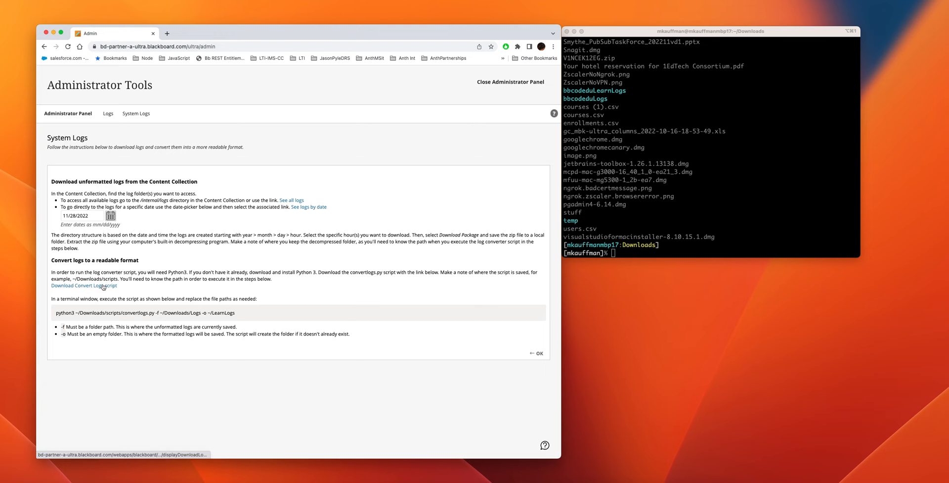
pyautogui.moveTo(98, 295)
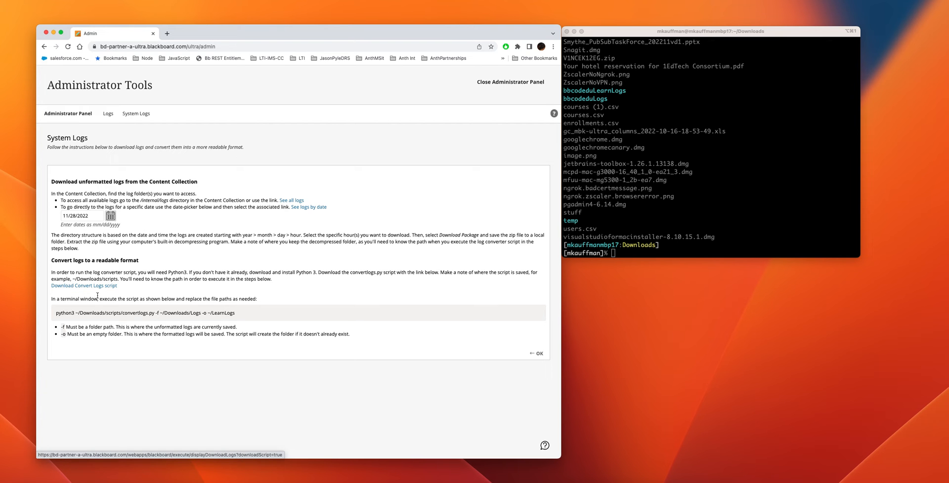
pyautogui.tripleClick(145, 313)
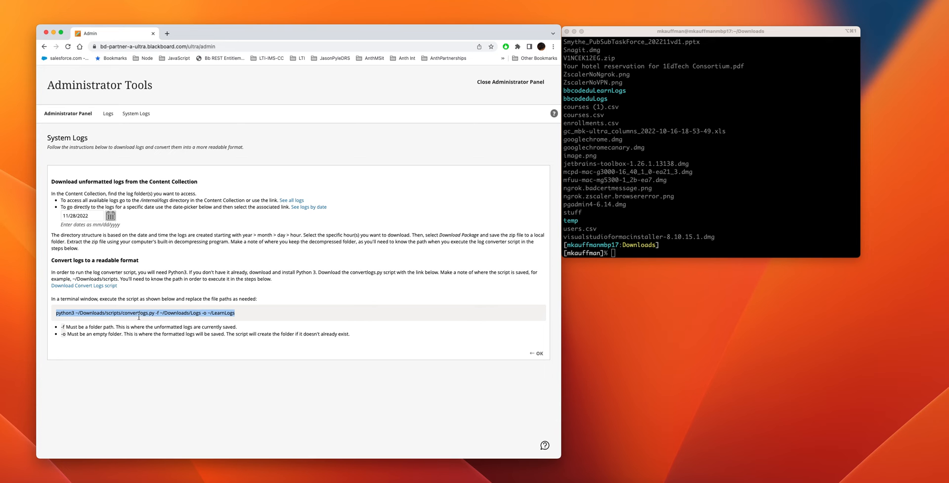
pyautogui.moveTo(190, 321)
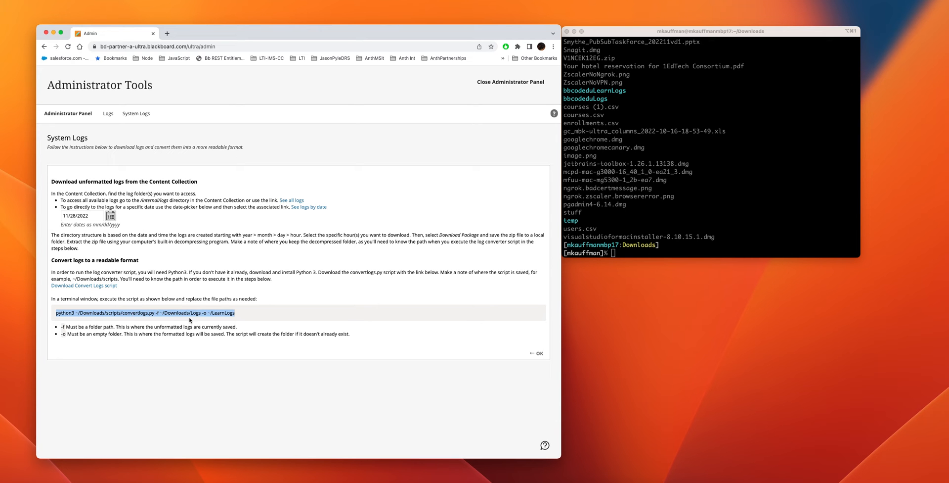
pyautogui.click(157, 313)
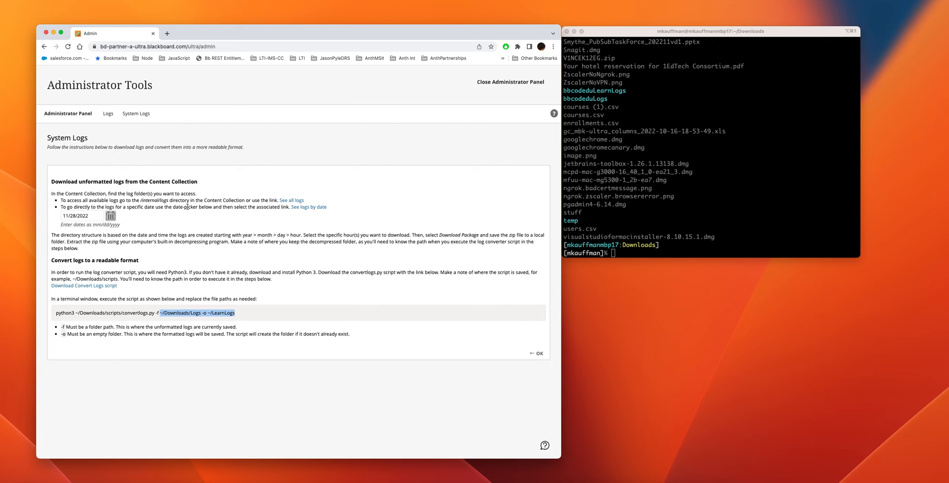
pyautogui.click(206, 219)
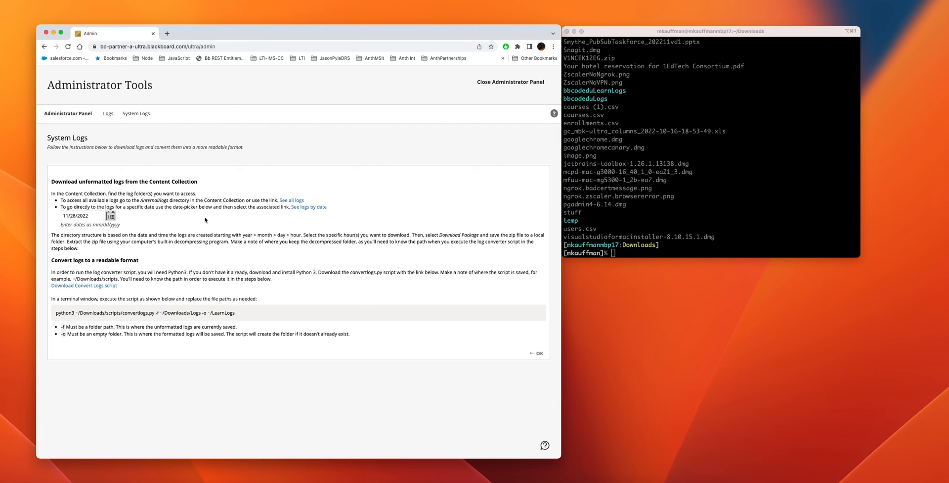
pyautogui.moveTo(59, 230)
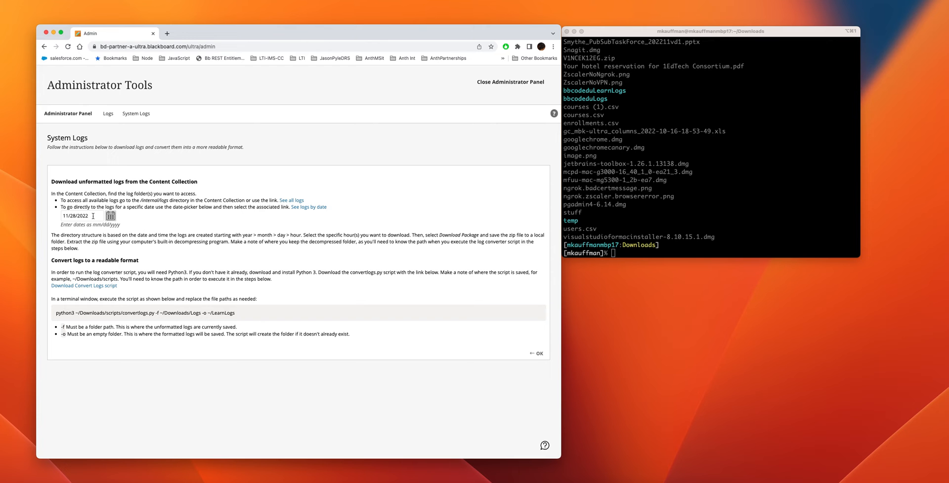
pyautogui.click(82, 216)
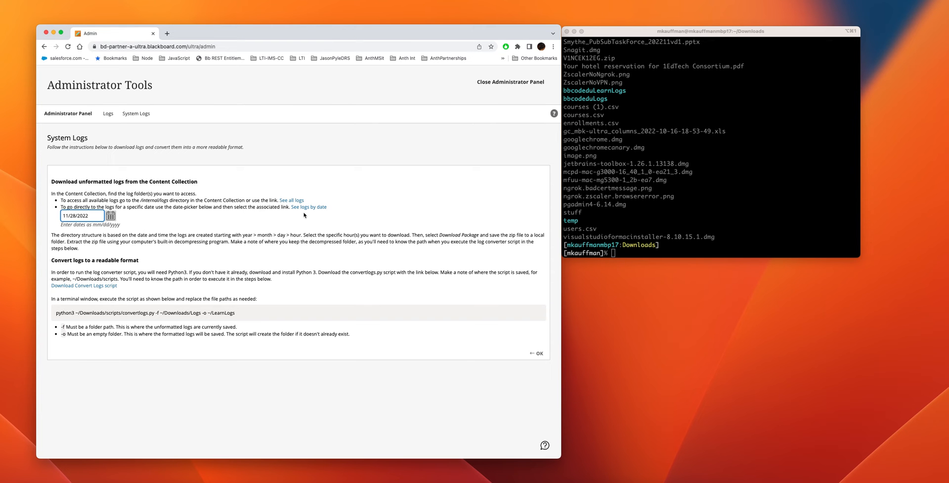
pyautogui.moveTo(309, 206)
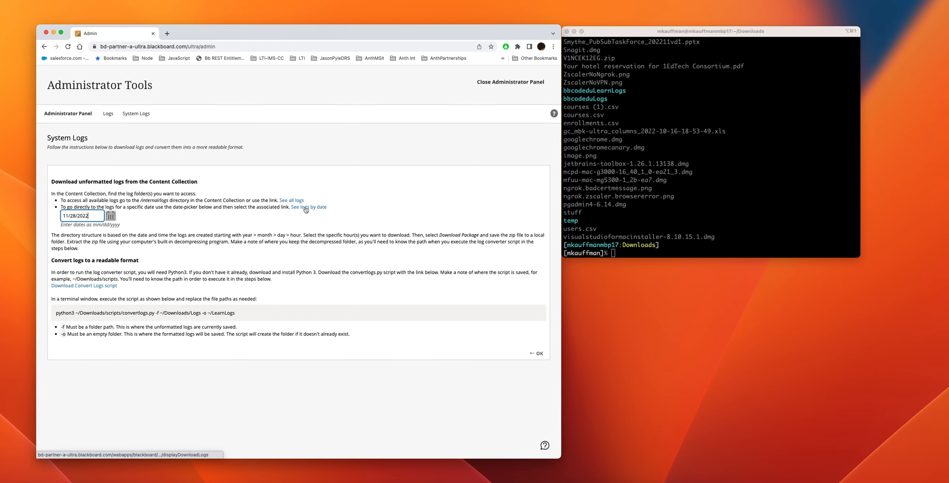
# View the 11/28/2022 log folders, select all hourly folders and start Download Package
pyautogui.click(309, 206)
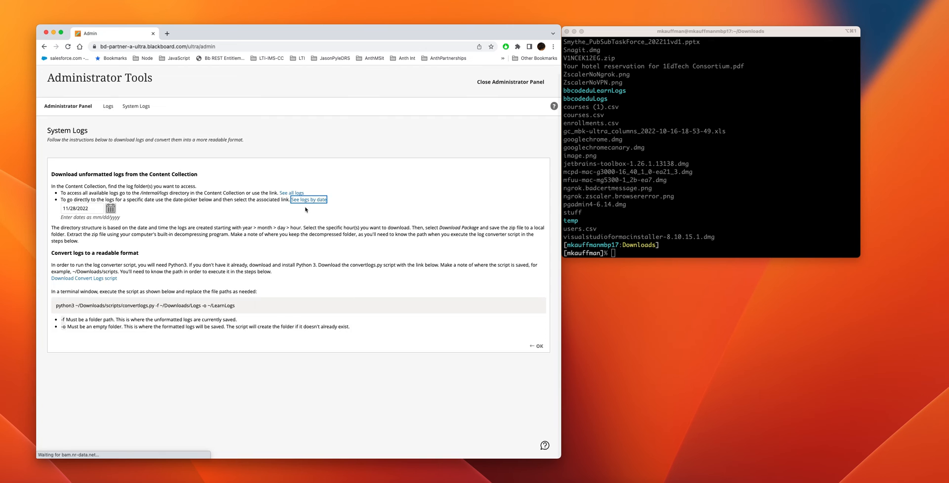
pyautogui.click(309, 199)
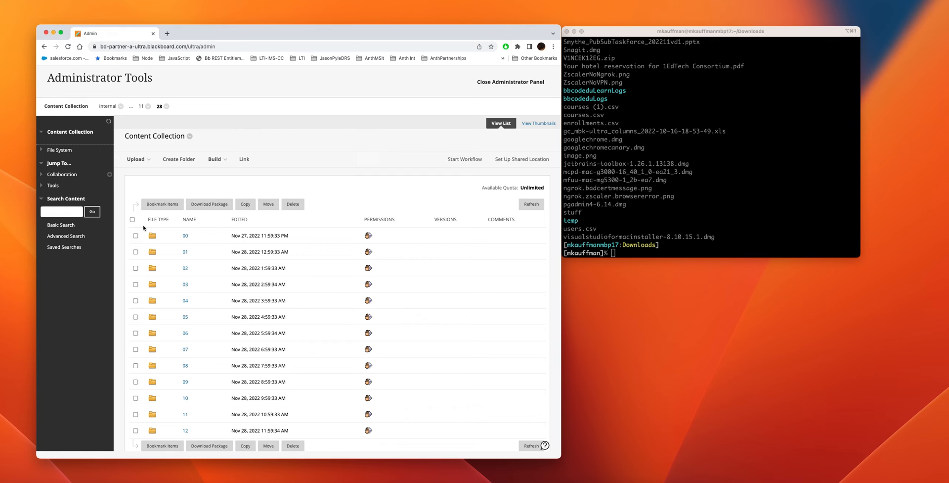
pyautogui.click(136, 219)
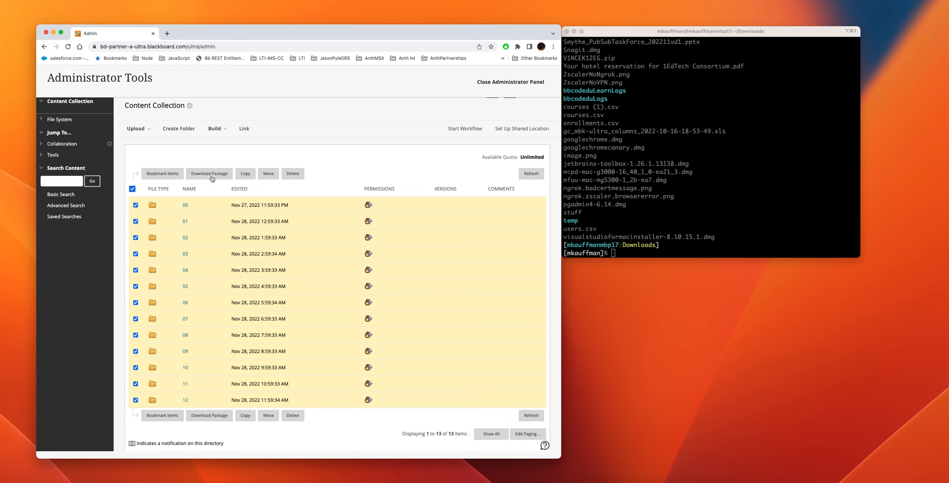
pyautogui.moveTo(210, 173)
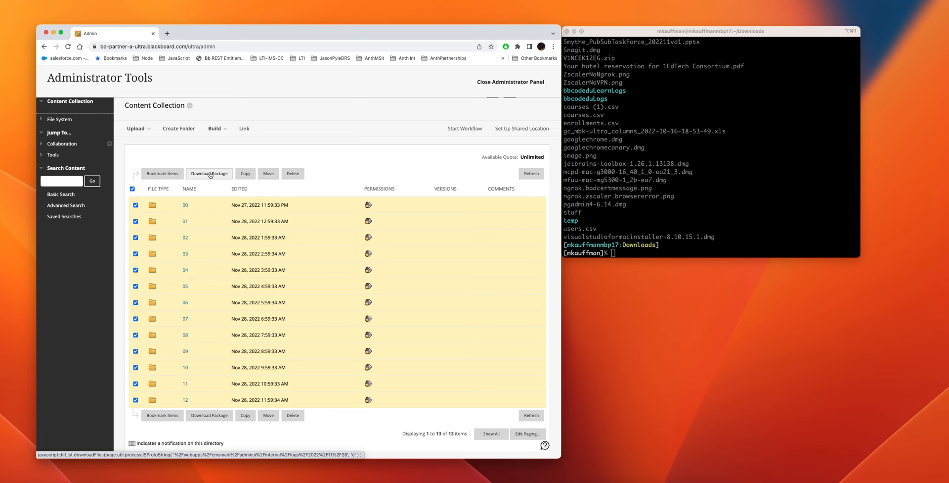
pyautogui.click(135, 188)
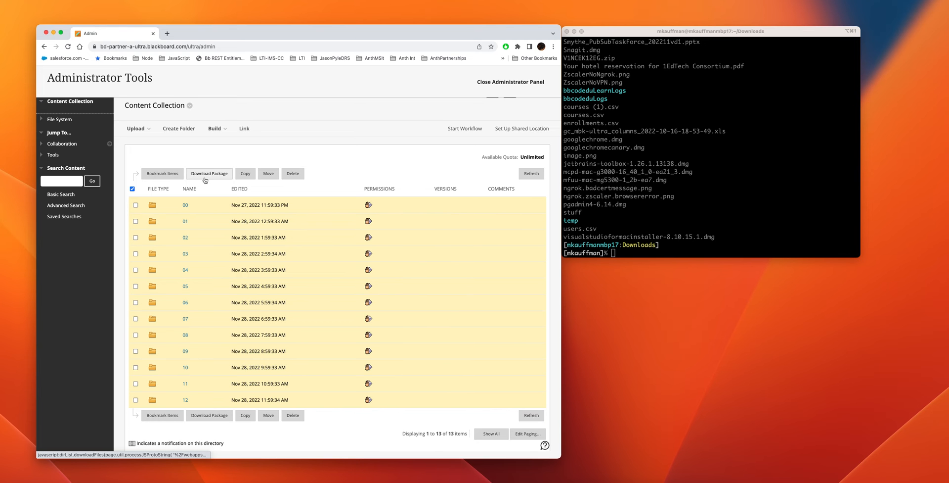
pyautogui.click(209, 173)
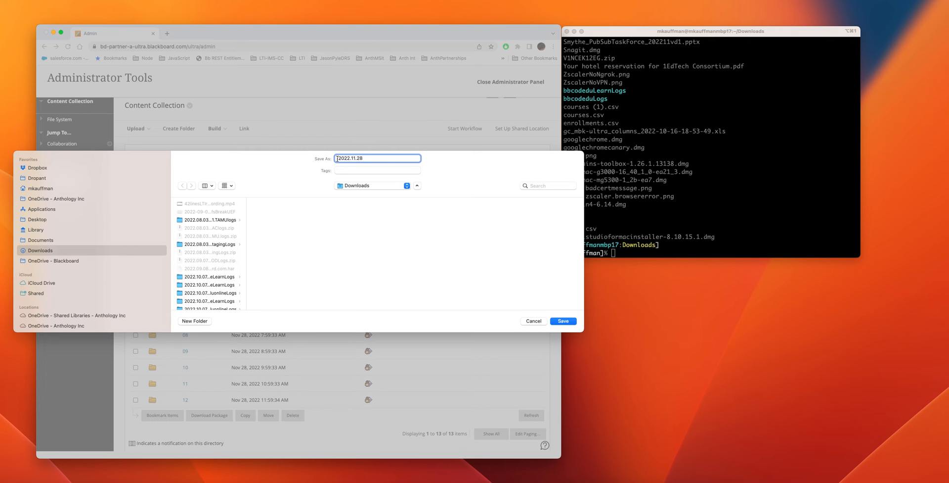
# Name the package 2022.11.28partnerAUltraLogs and save it to Downloads
pyautogui.write('partnerAUltraLogs')
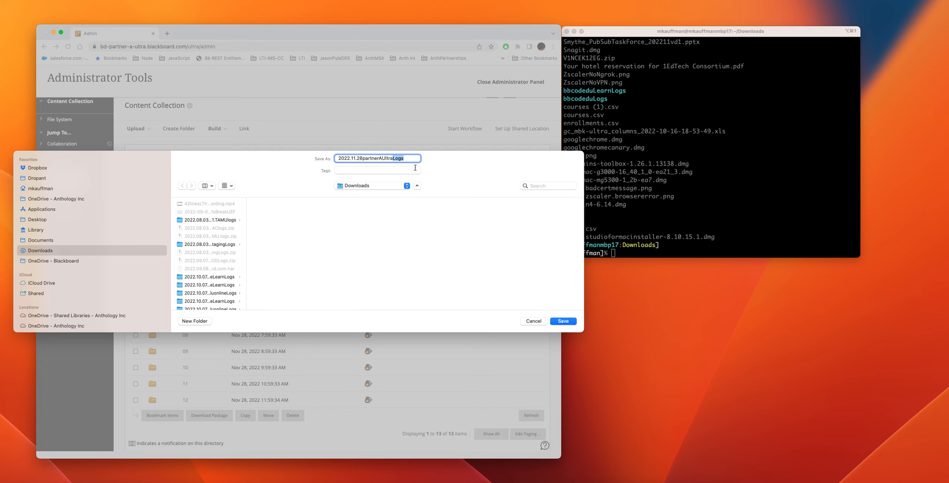
pyautogui.moveTo(497, 284)
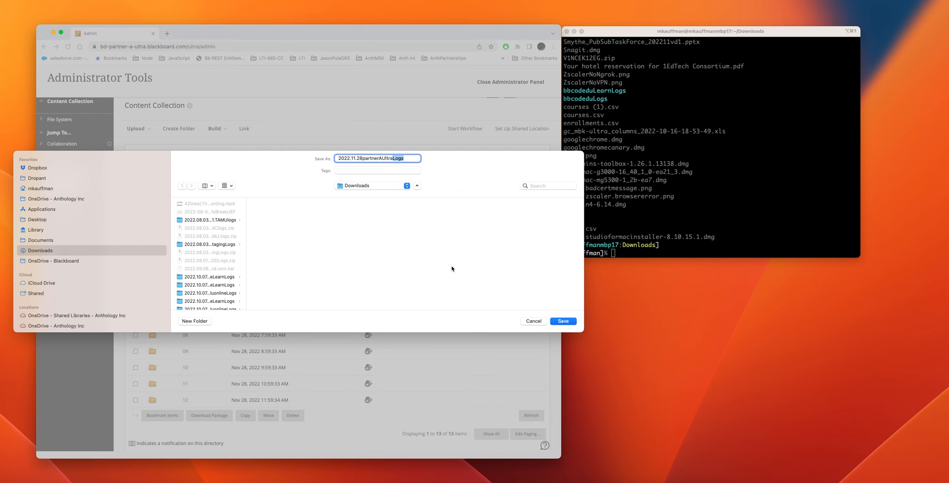
pyautogui.moveTo(562, 320)
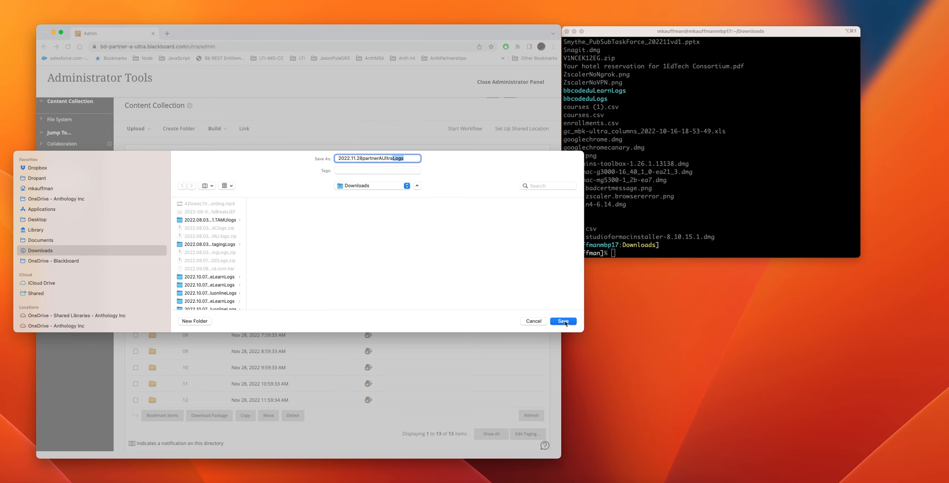
pyautogui.click(563, 321)
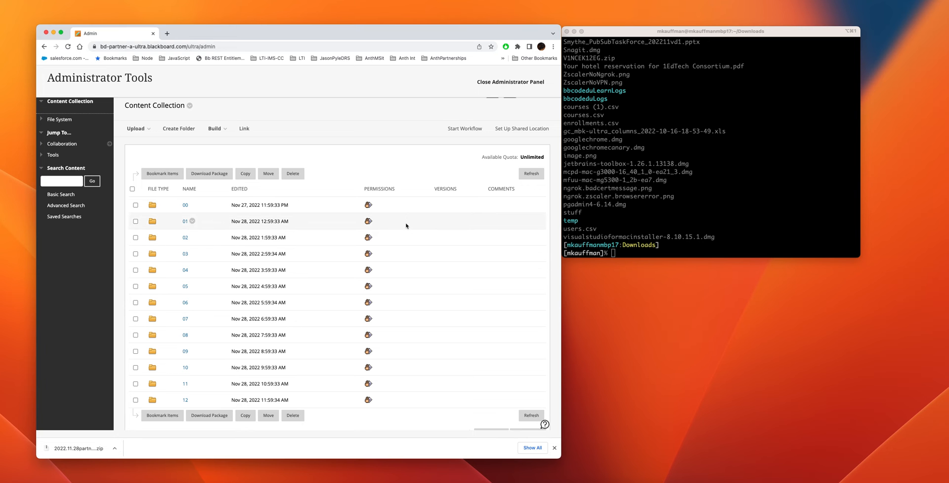
# List 2022.11.28* in Downloads to confirm the log zip is there
pyautogui.write('ls')
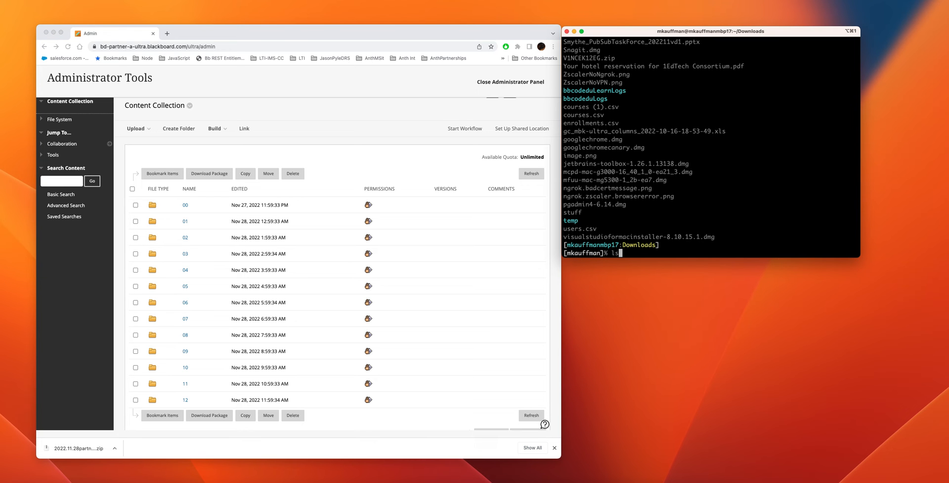
pyautogui.write('2022.11.28*')
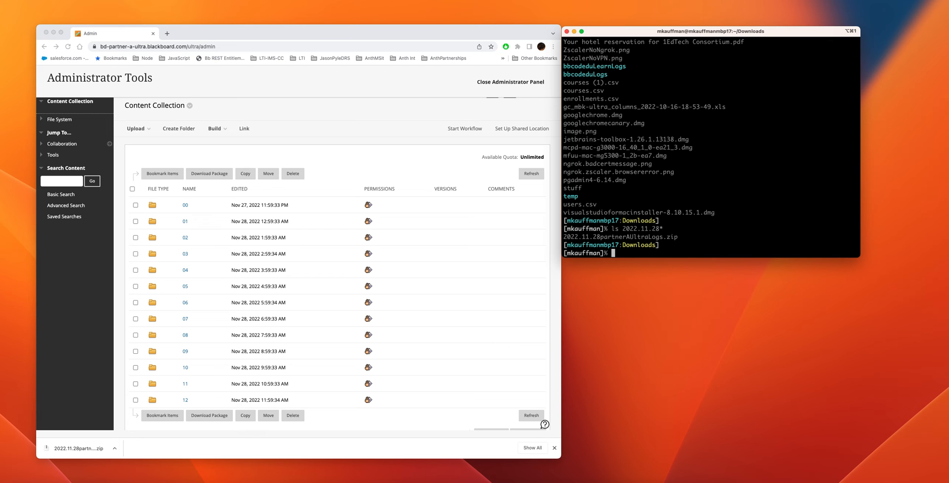
# Create the 2022.11.28partnerAUltraLearnLogs folder with mkdir and begin an unzip command
pyautogui.write('mkdir 2022')
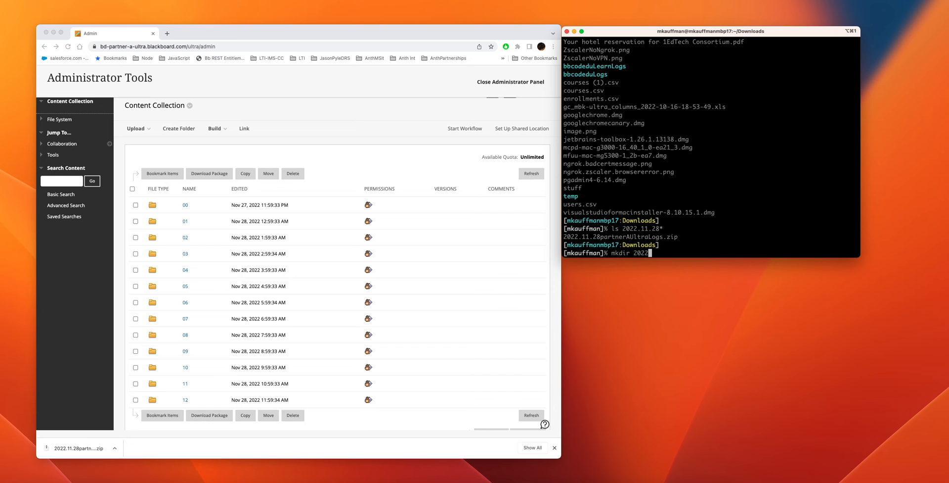
pyautogui.write('.11.28')
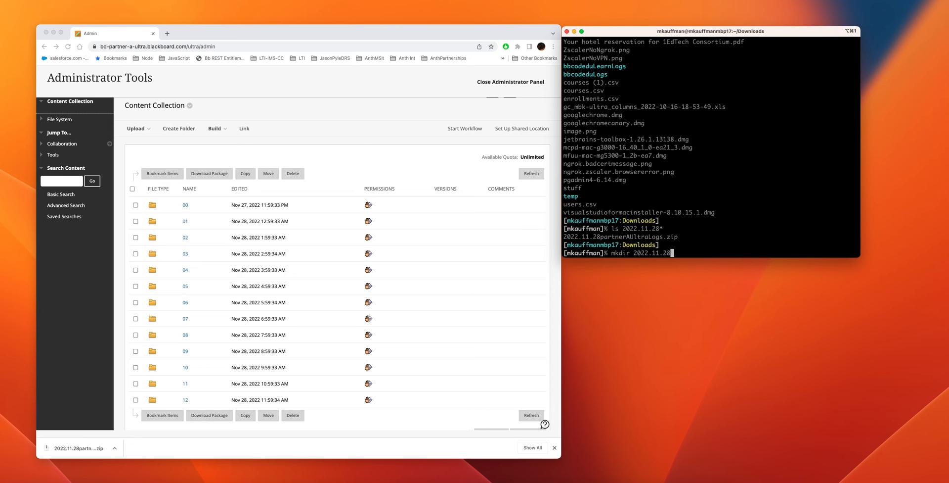
pyautogui.write('partnerA')
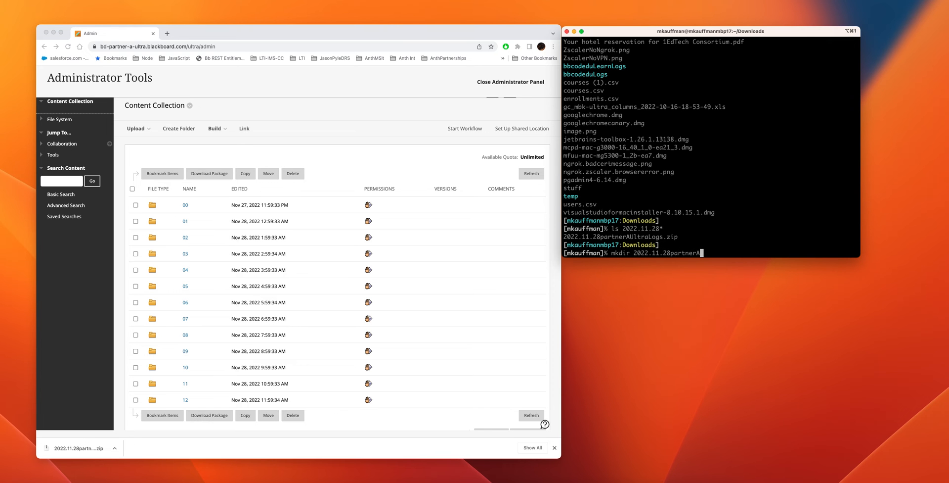
pyautogui.write('Ultra')
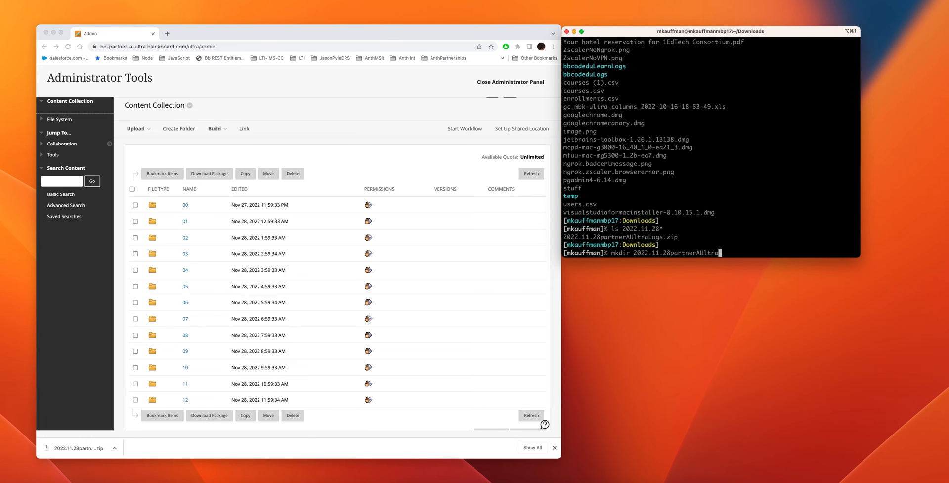
pyautogui.write('LearnLogs')
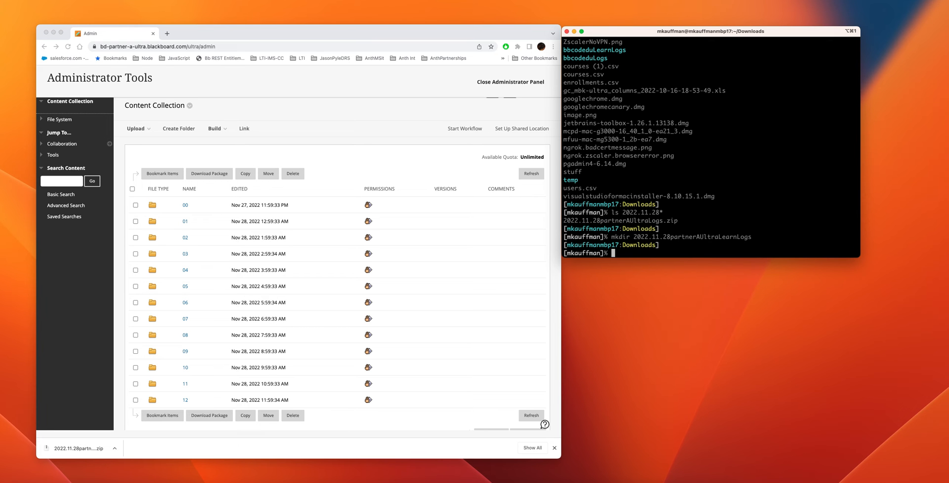
pyautogui.write('unzip')
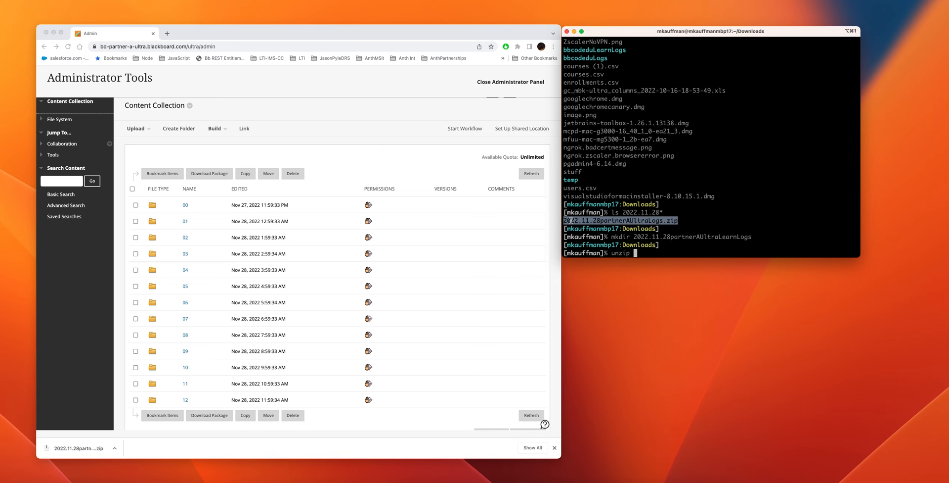
# Unzip the 2022.11.28partnerAUltraLogs archive and list the extracted 00/…txt.gz output
pyautogui.rightClick(617, 236)
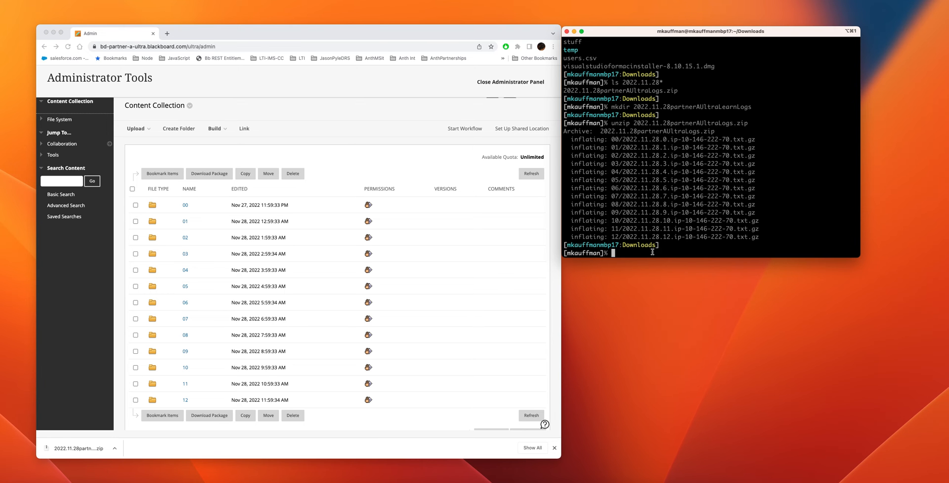
pyautogui.write('ls 2')
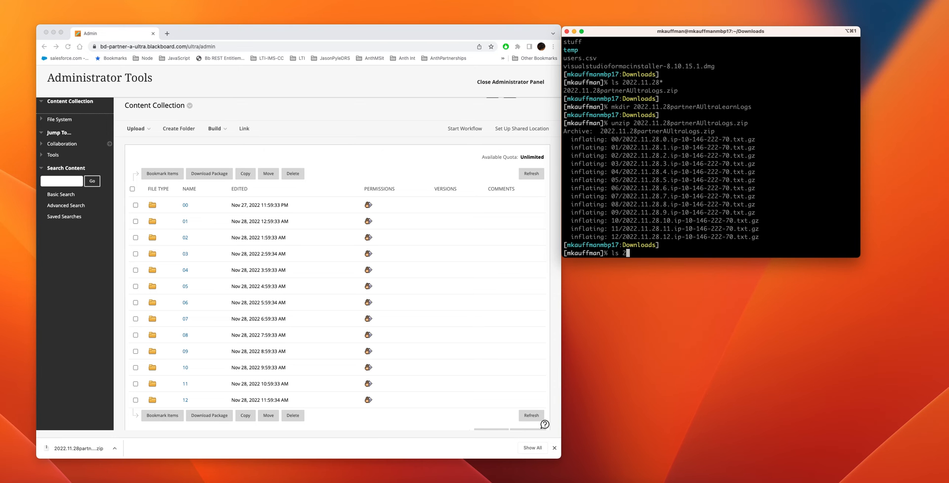
pyautogui.write('022.11.28partnerAUltraLogs')
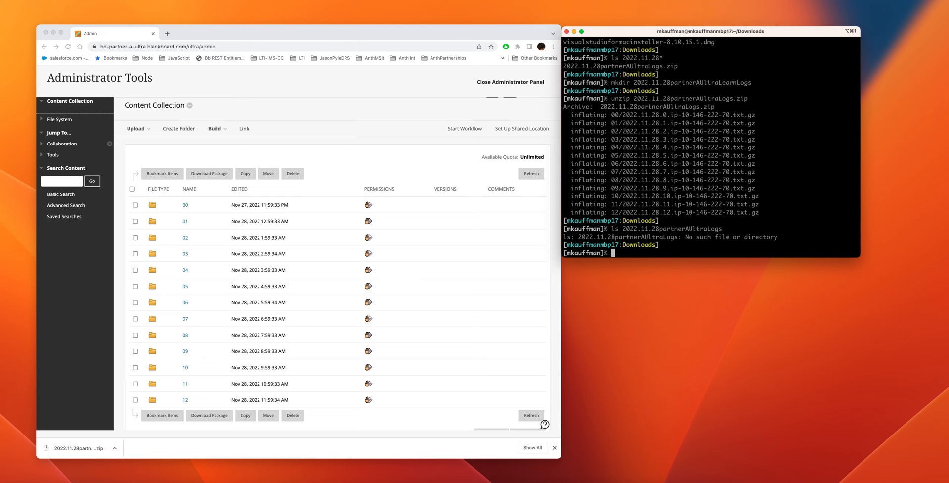
pyautogui.write('ls')
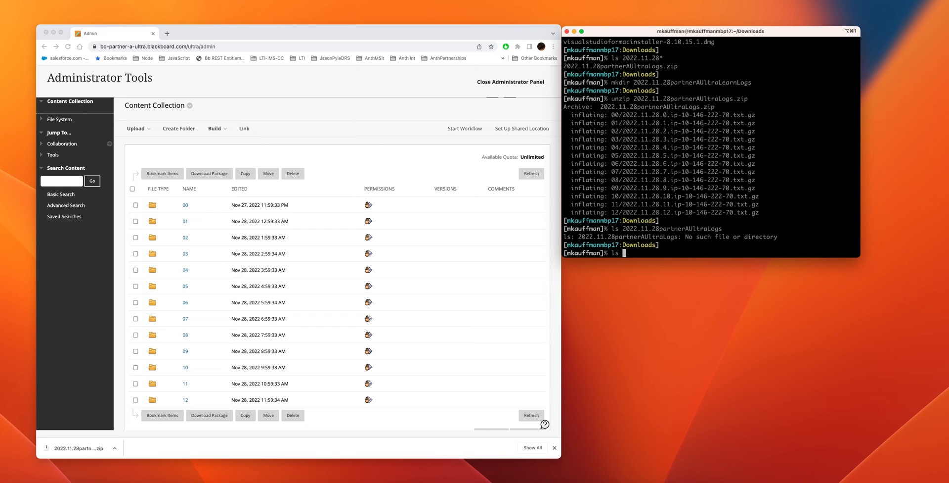
pyautogui.write('00/2022.11.28.0.ip-10-146-222-70.txt.gz')
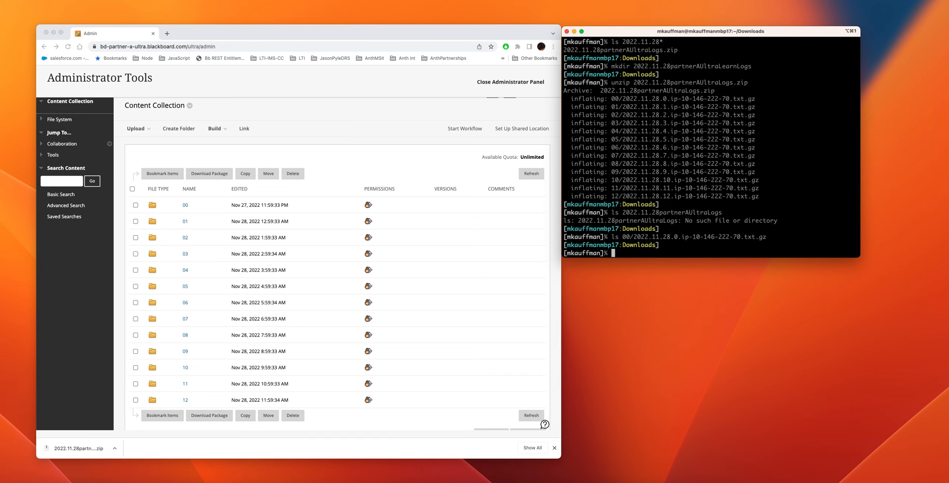
# Remove the leftover extracted files with rm -rf *txt.gz
pyautogui.write('rm *.txt.gz')
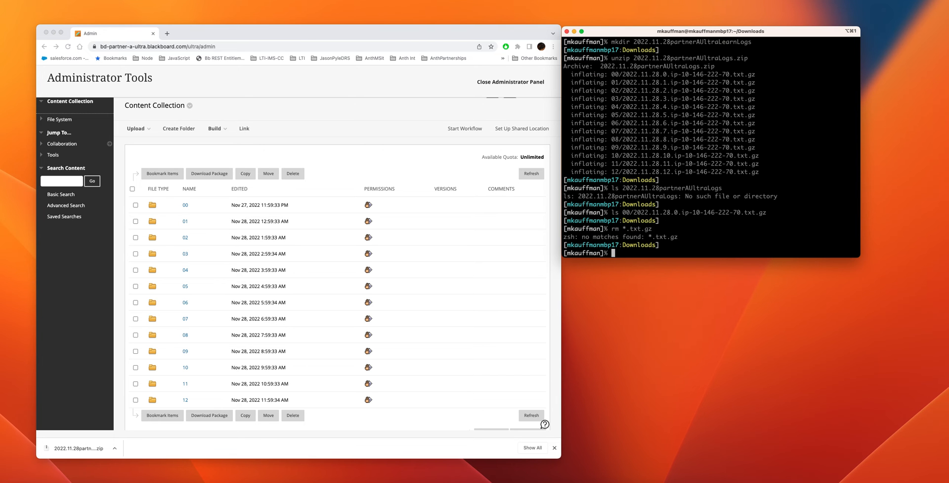
pyautogui.write('rm')
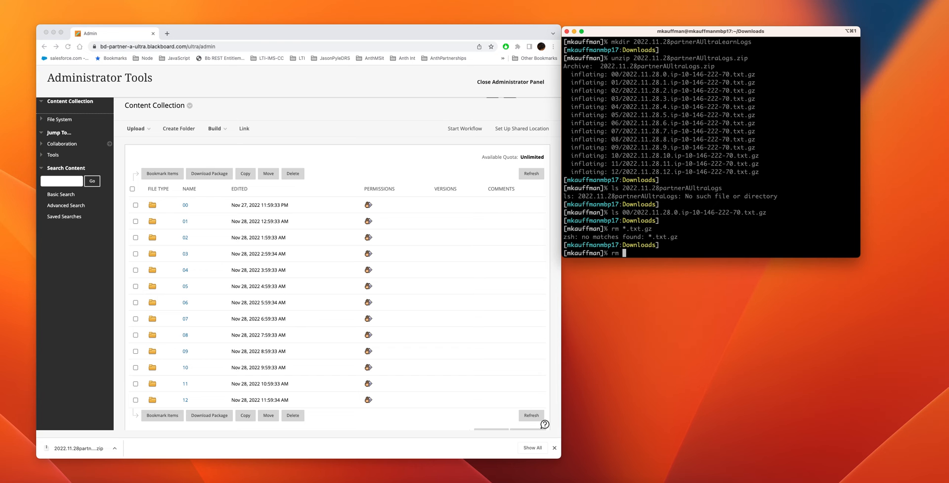
pyautogui.write('-')
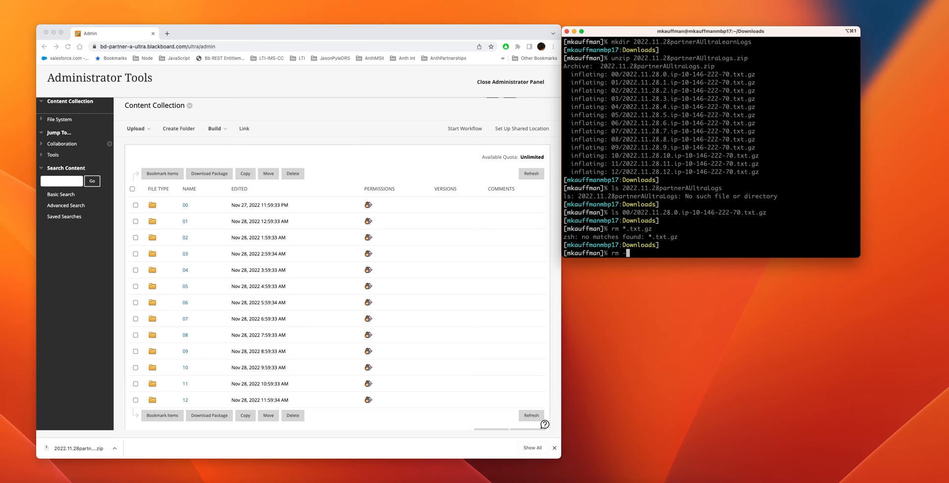
pyautogui.write('rf')
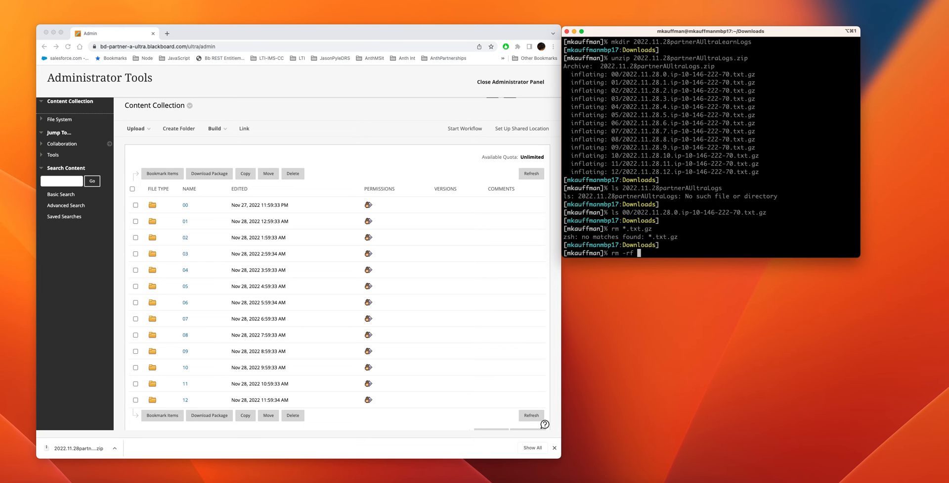
pyautogui.write('*txt.g')
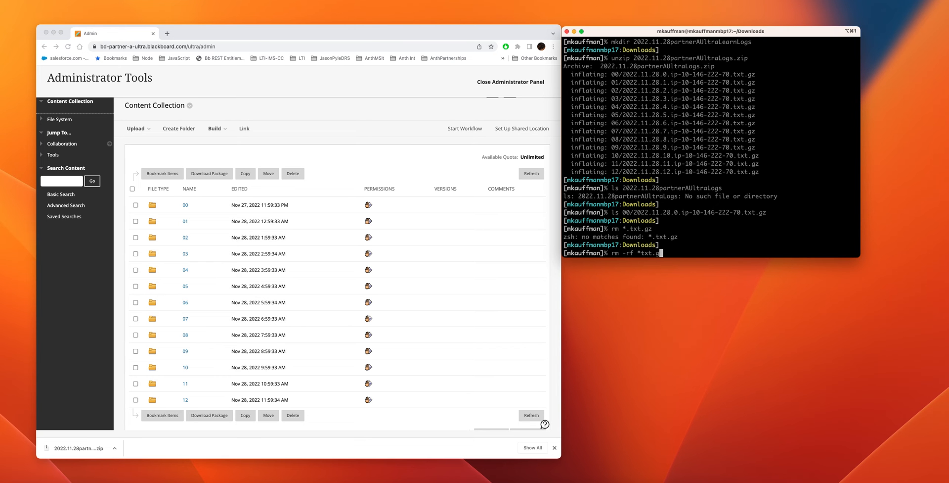
pyautogui.press('Return')
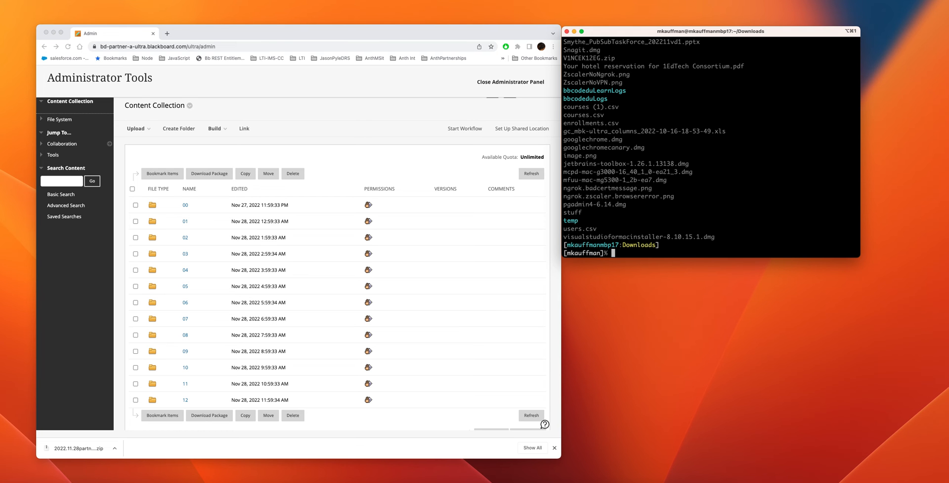
pyautogui.write('rm *.txt.gz')
pyautogui.write('ls 2022.11.28partnerAUltraLogs')
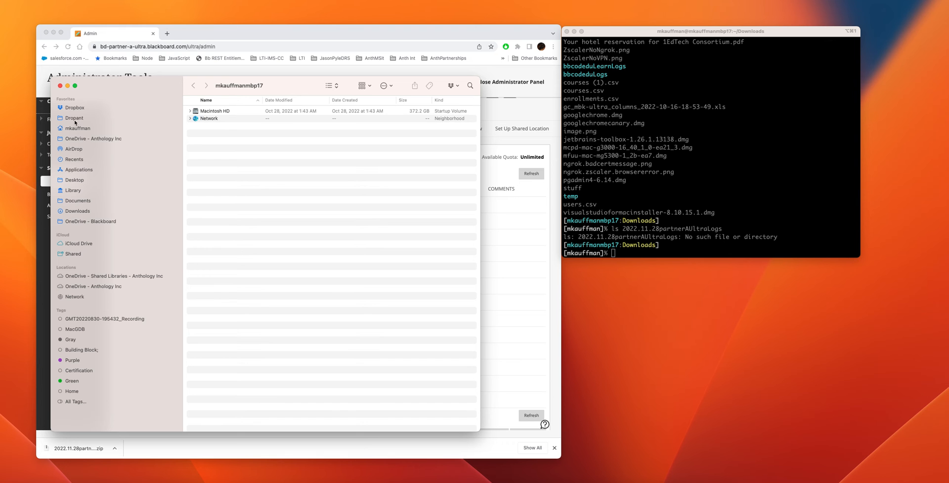
pyautogui.moveTo(68, 163)
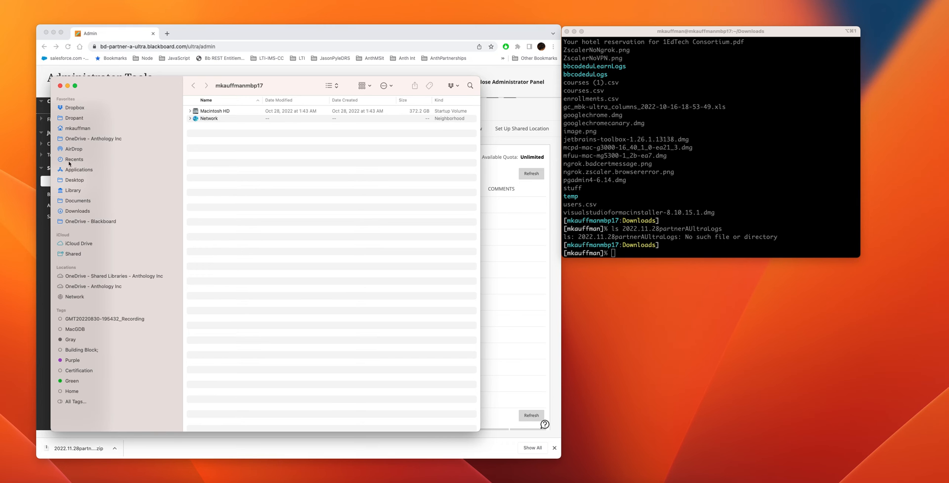
pyautogui.moveTo(84, 216)
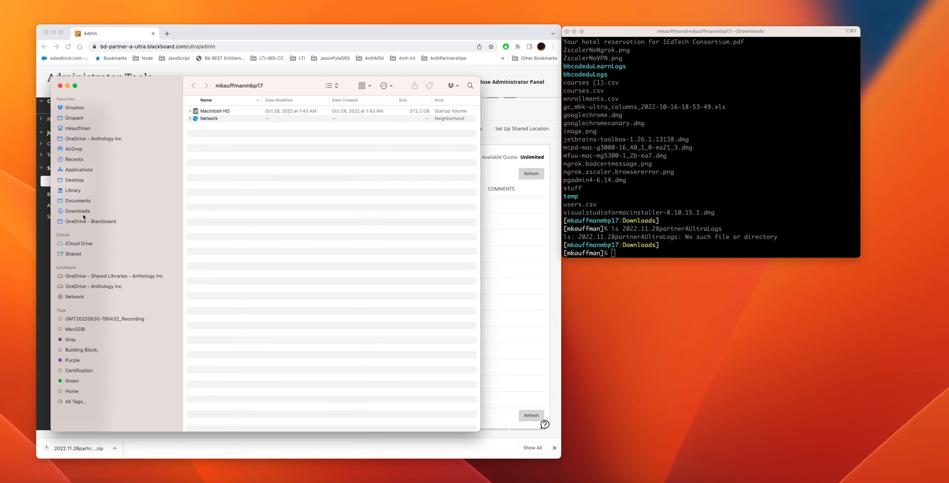
# Show the Downloads folder with hour folders 00 through 12 in Finder
pyautogui.click(77, 210)
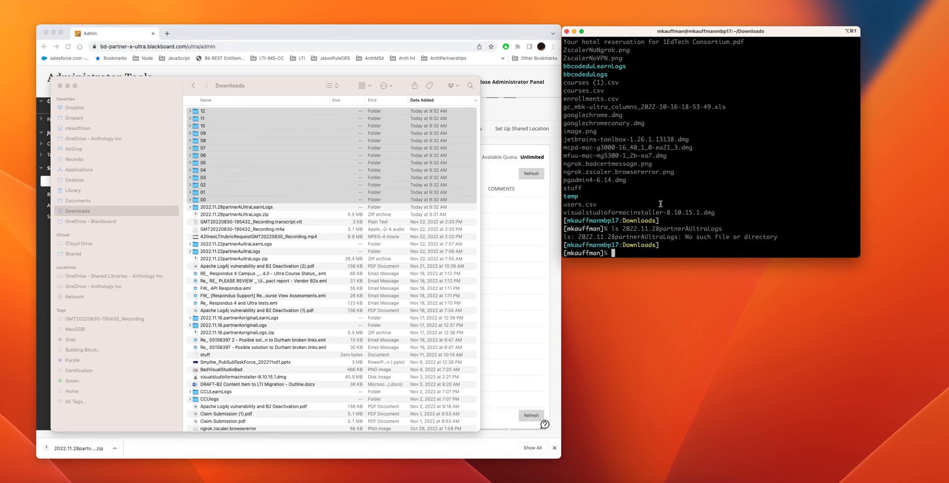
# Make the folder 2022.11.28partnerAUltraLogs in Downloads with mkdir
pyautogui.write('mkdir')
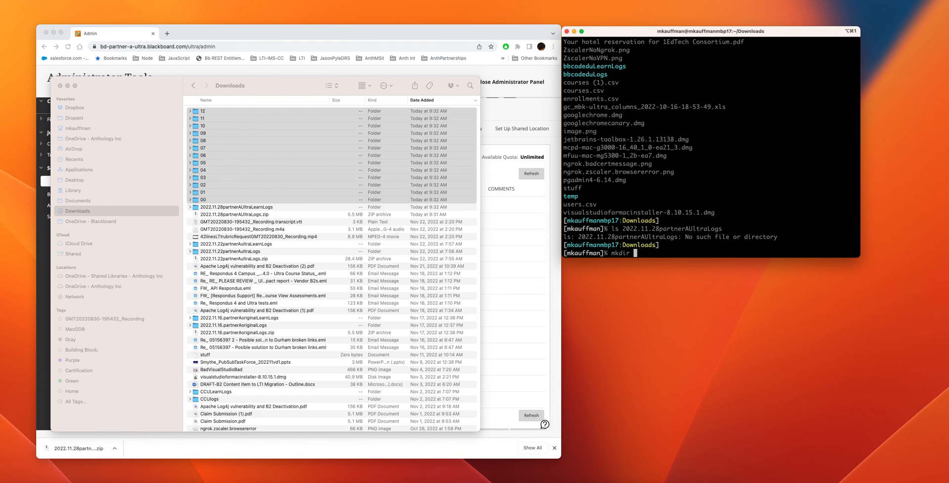
pyautogui.write('20')
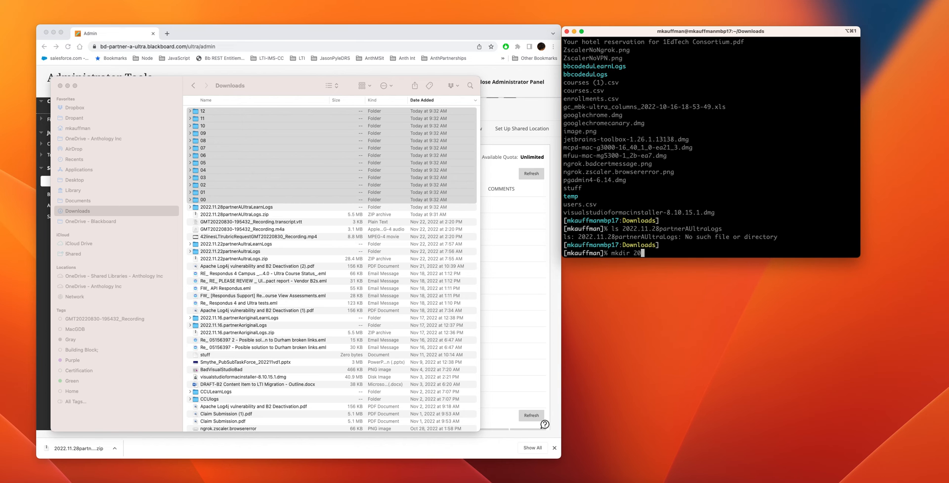
pyautogui.write('22.11.28part')
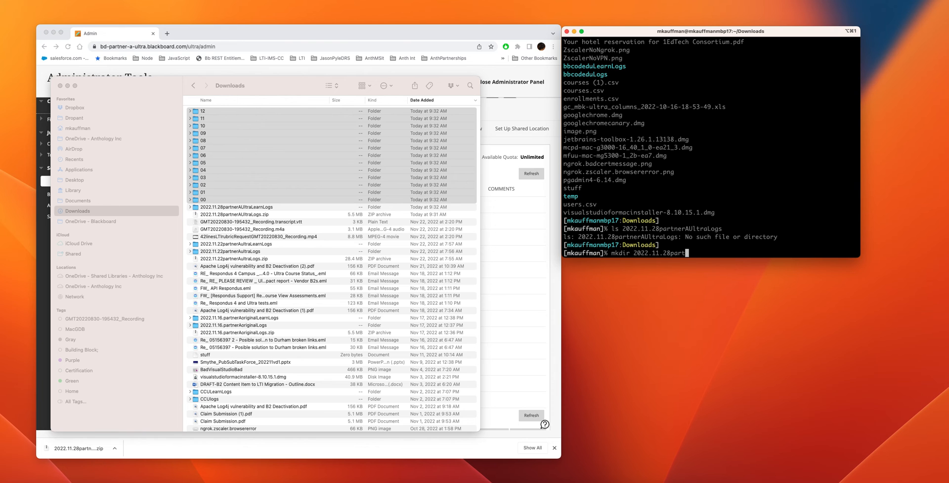
pyautogui.write('nerAUlt')
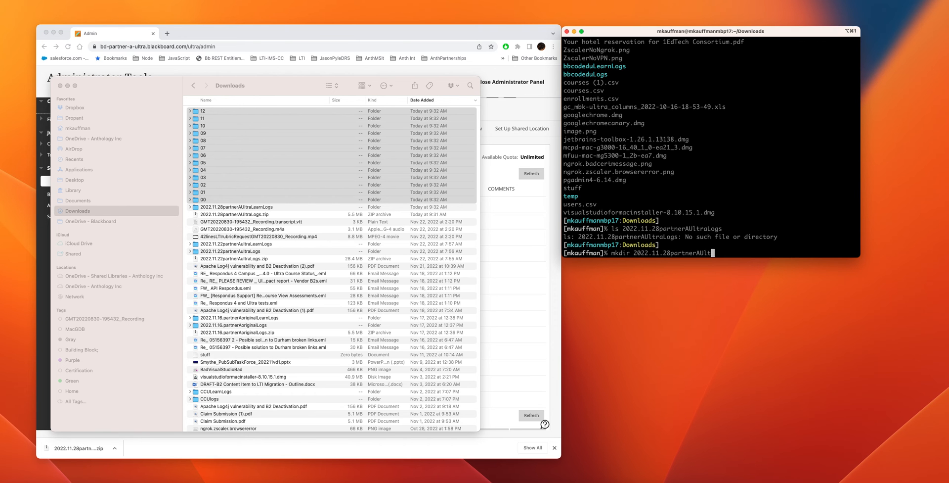
pyautogui.write('raLogs')
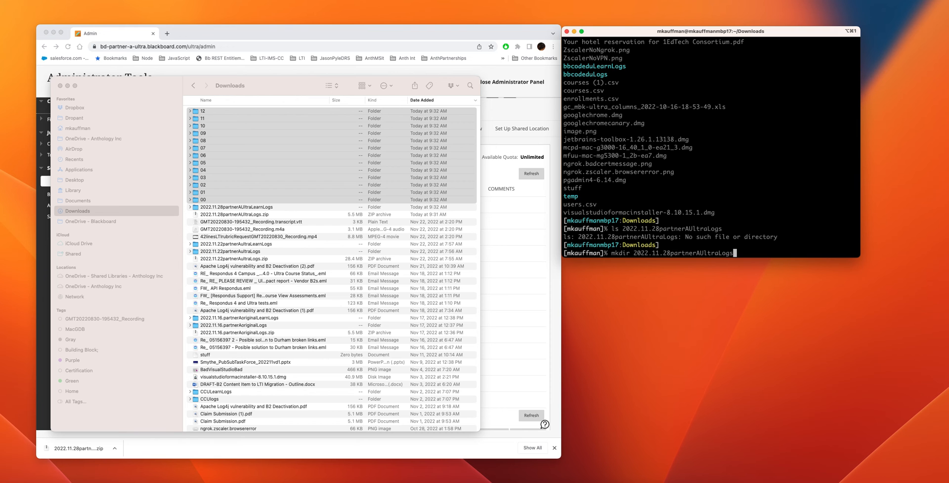
pyautogui.press('Return')
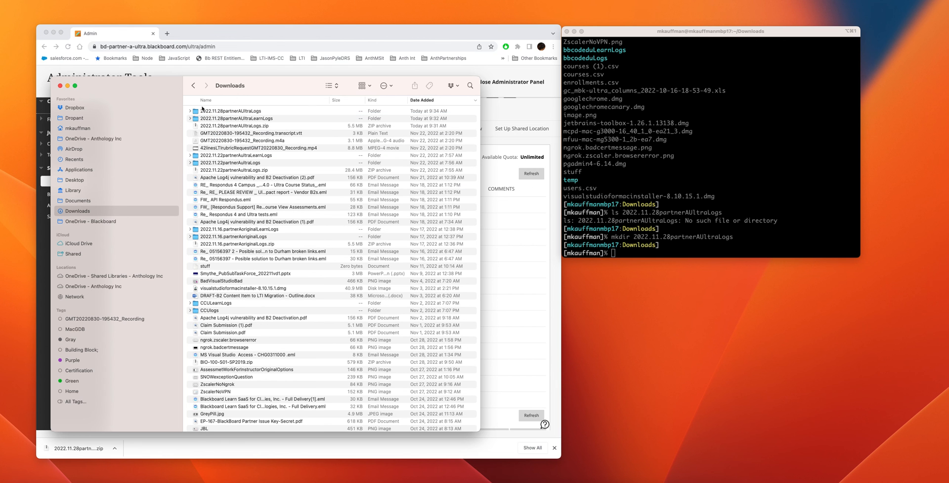
pyautogui.click(236, 110)
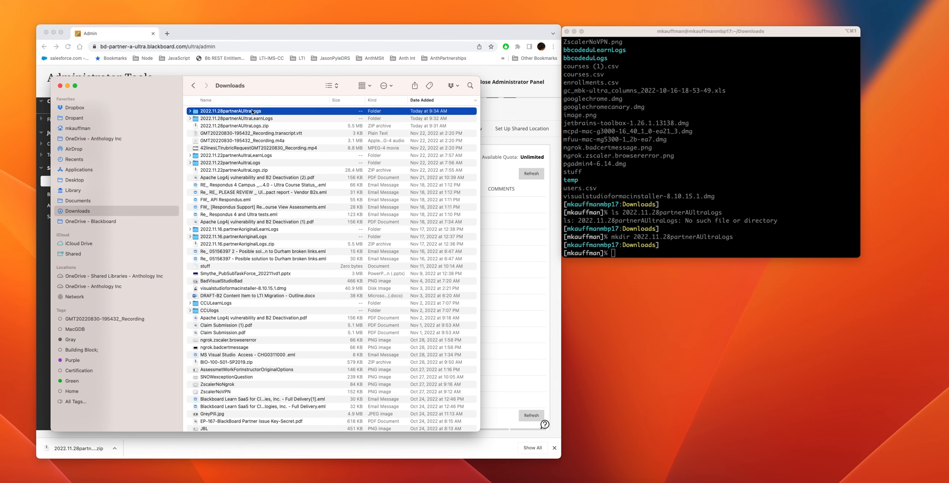
pyautogui.click(242, 117)
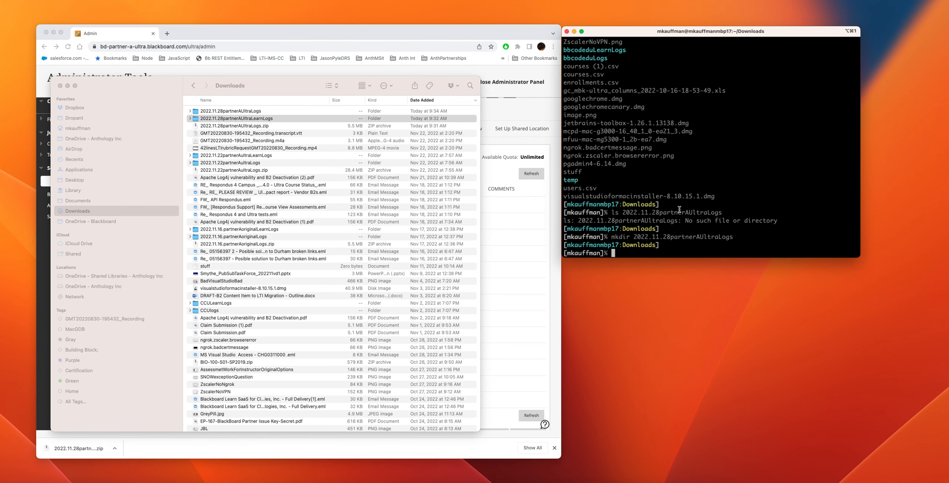
pyautogui.write('cat ../README.LearnLogs.txt')
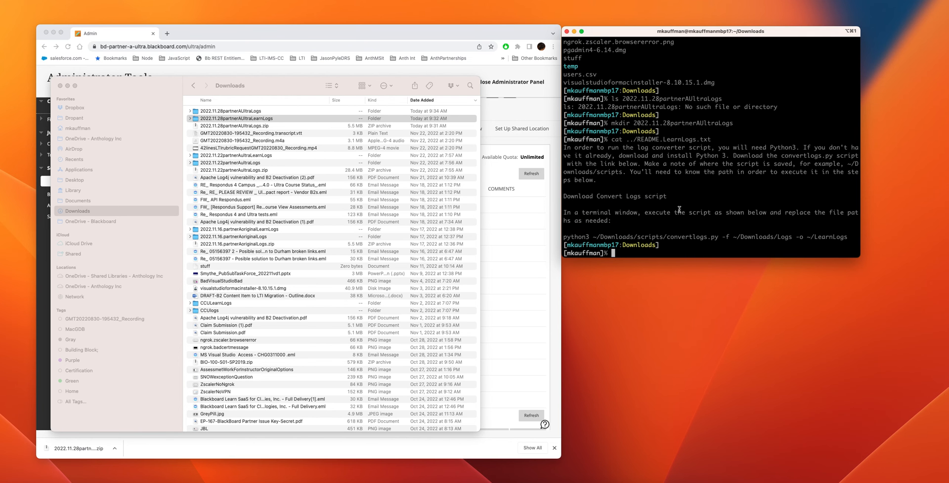
# Start the python3 convertlogs.py command, correcting a wrongly completed path
pyautogui.write('python3')
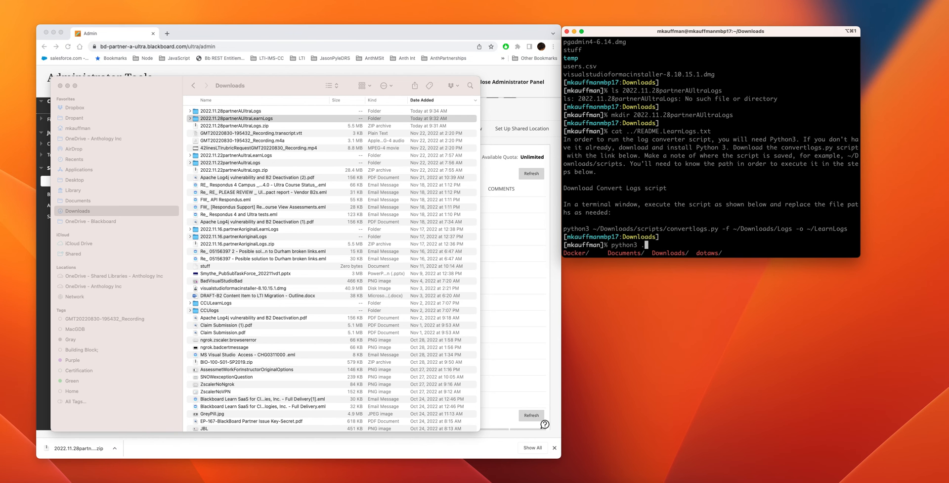
pyautogui.write('./Screen\\ Shot\\ 2022-10-12\\ at\\')
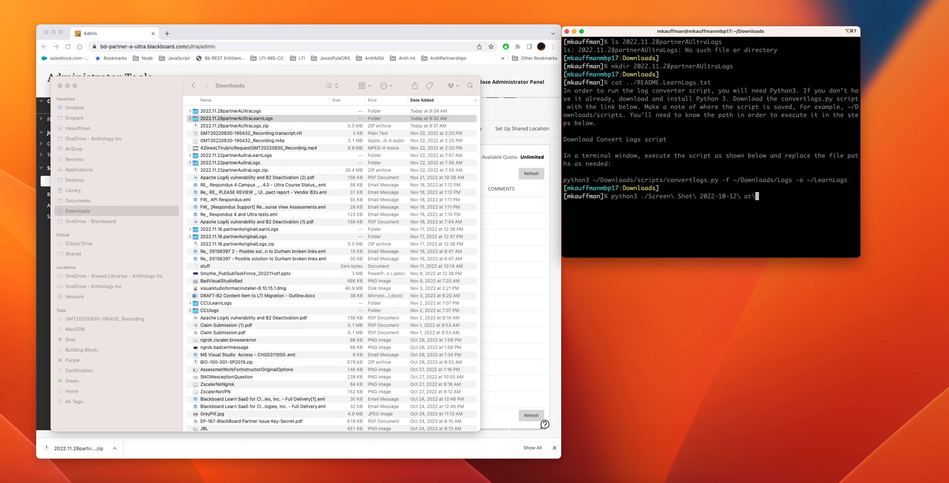
pyautogui.press('backspace')
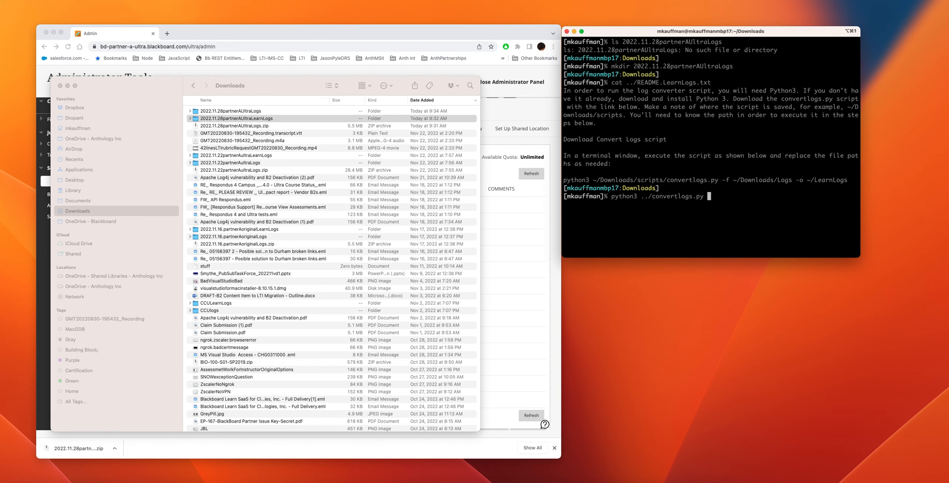
# Run it with -f ./2022.11.28partnerAUltraLogs and -o ./2022.11.28partnerAUltraLearnLogs/
pyautogui.write('-f')
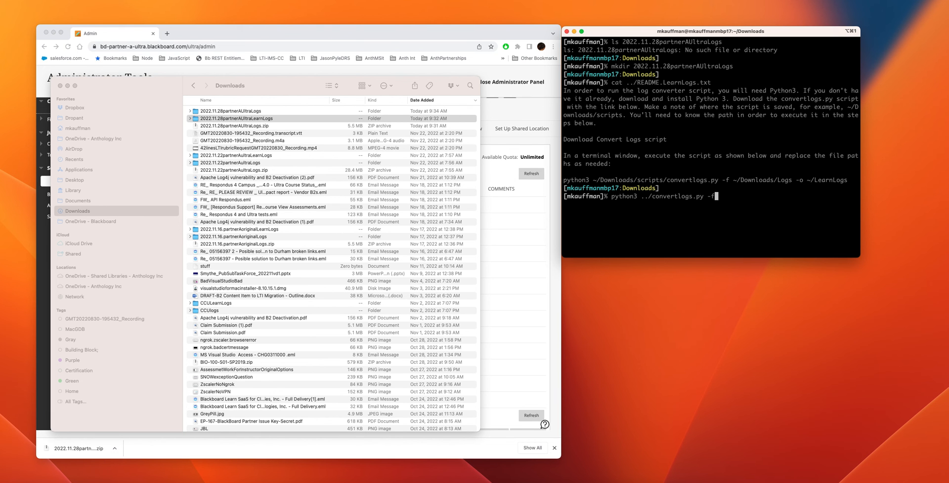
pyautogui.write('./')
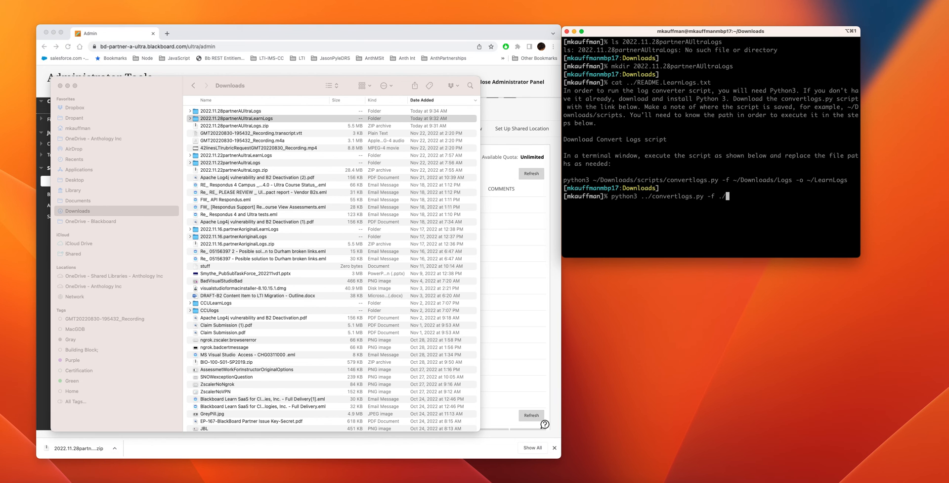
pyautogui.write('20')
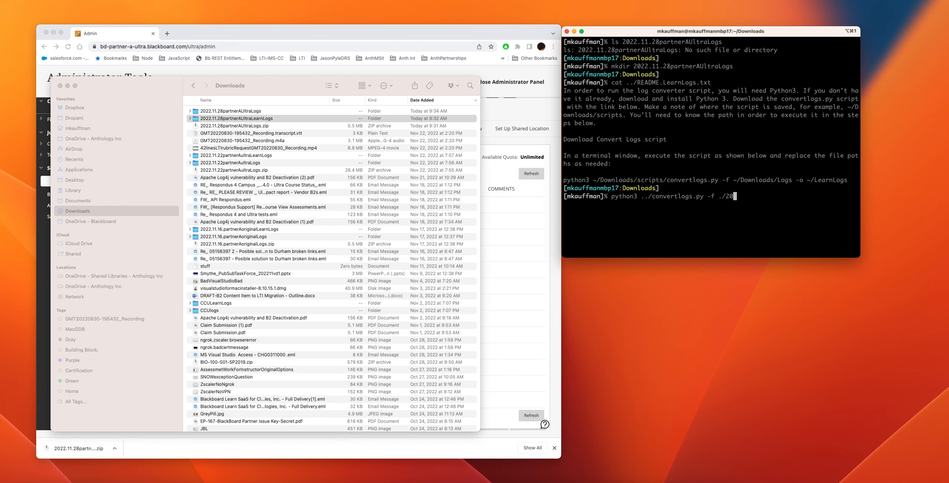
pyautogui.write('2022.11.28')
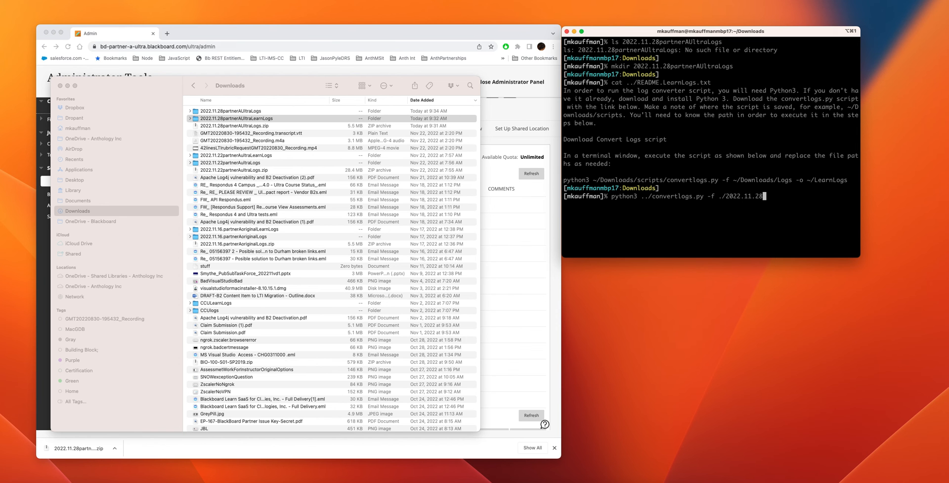
pyautogui.write('partnerAUltraLogs -o')
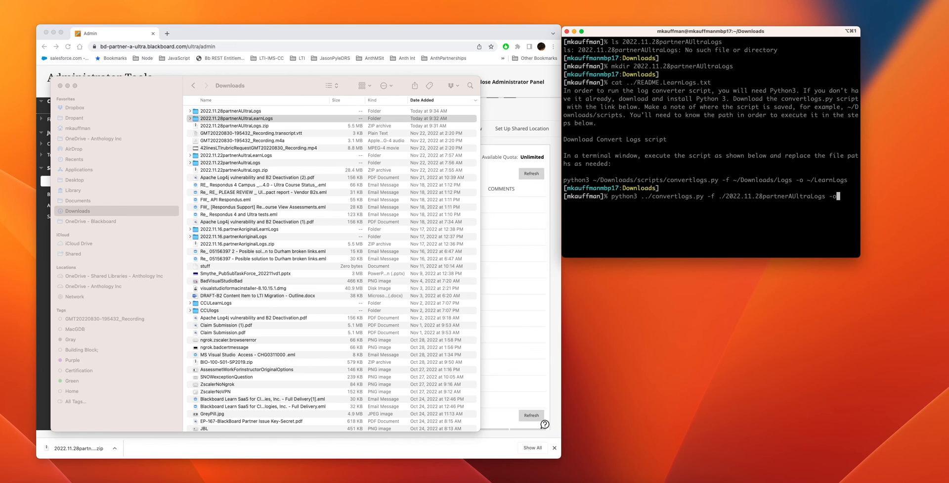
pyautogui.write('./2022.11.28partnerAUltra')
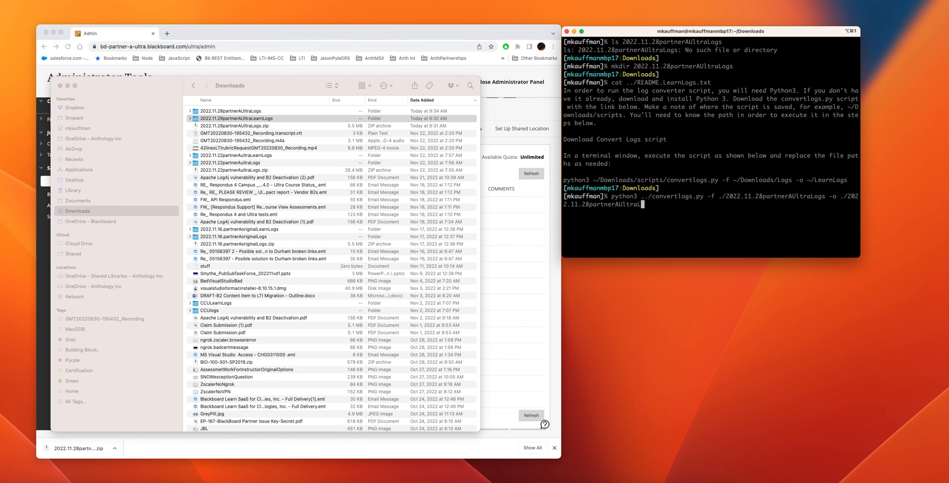
pyautogui.write('LearnLogs/')
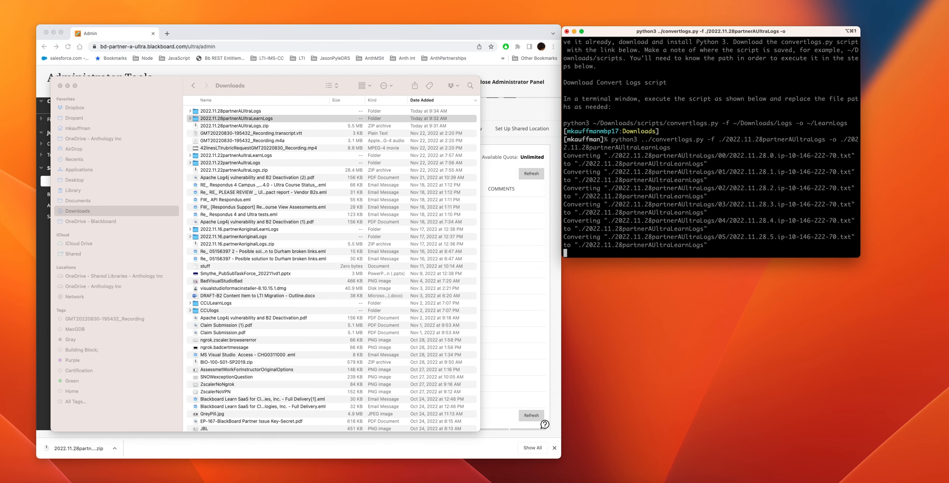
# Let convertlogs.py finish converting hourly logs 00 through 12 into the learn-logs folder
pyautogui.scroll(-3)
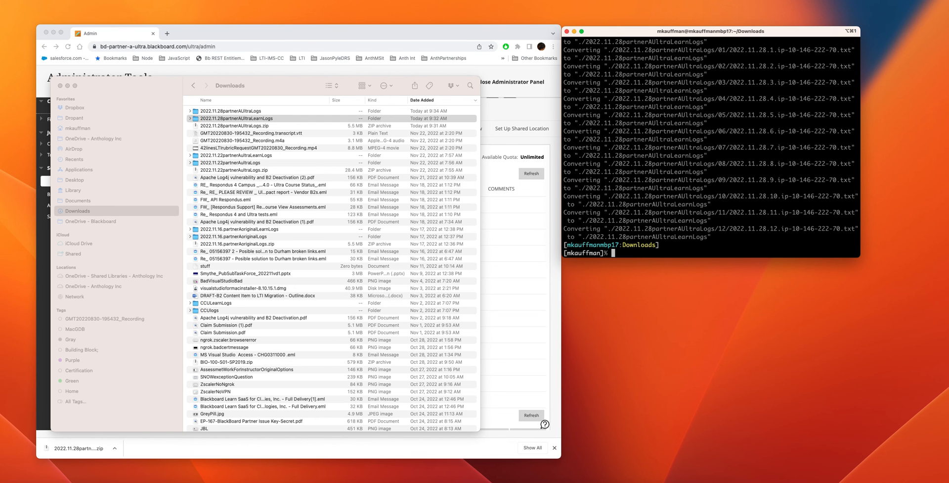
pyautogui.moveTo(615, 241)
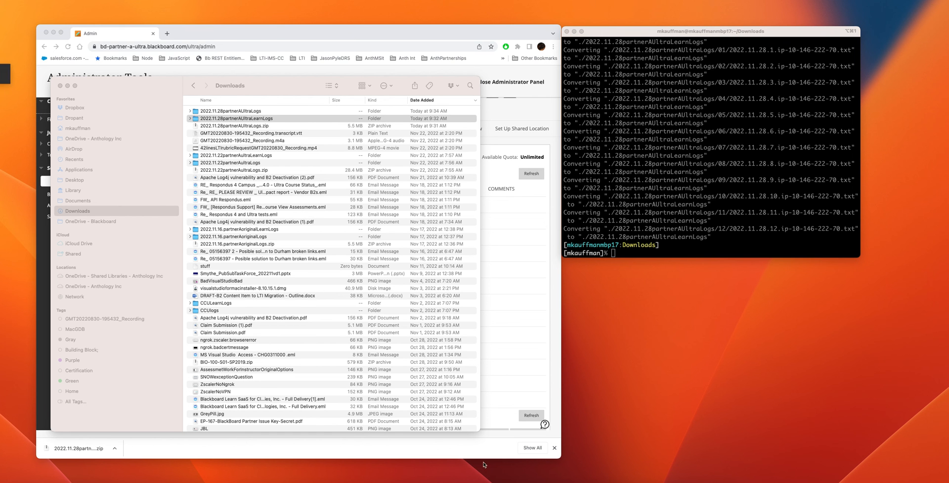
pyautogui.moveTo(210, 457)
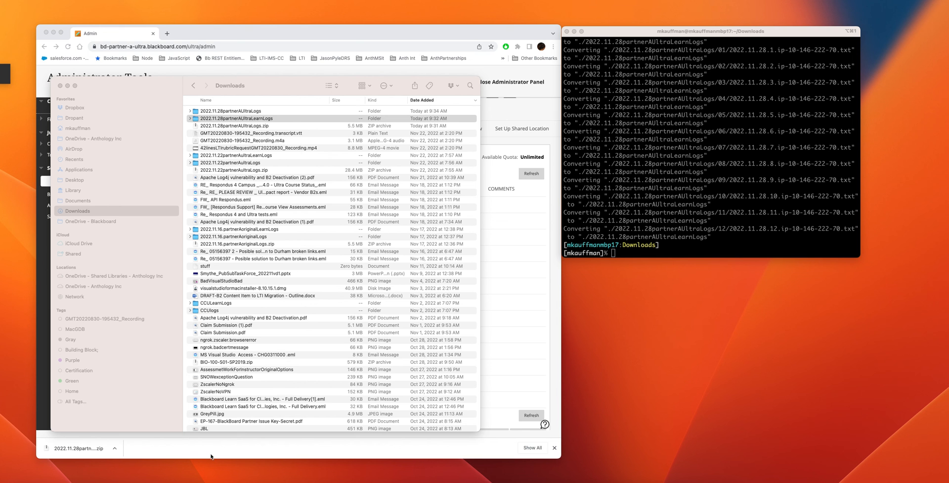
pyautogui.moveTo(170, 74)
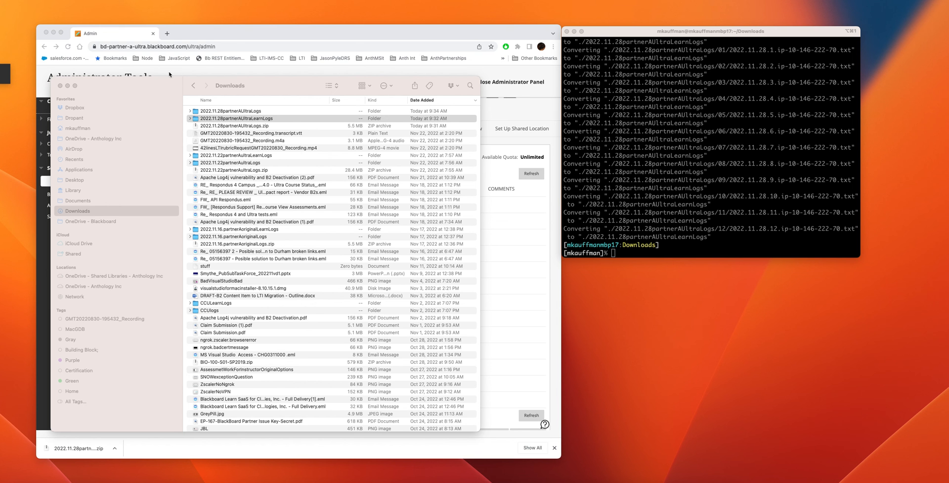
pyautogui.click(238, 118)
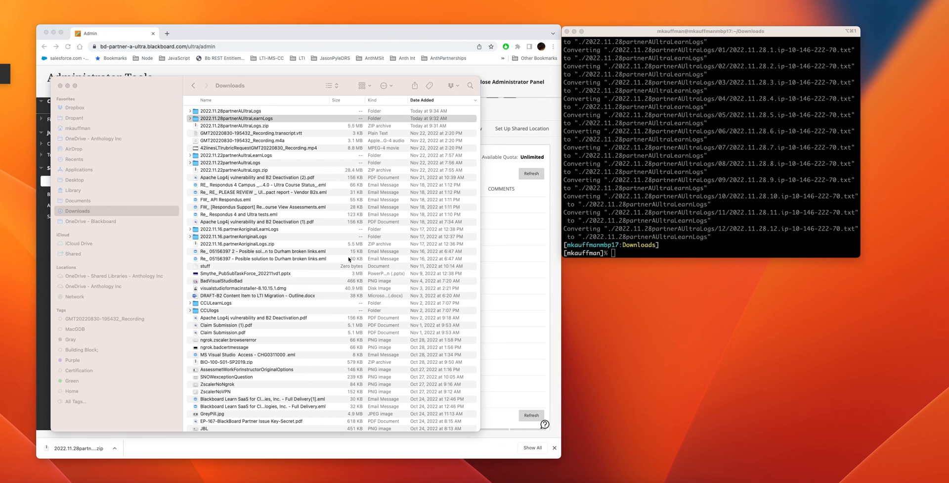
pyautogui.moveTo(353, 239)
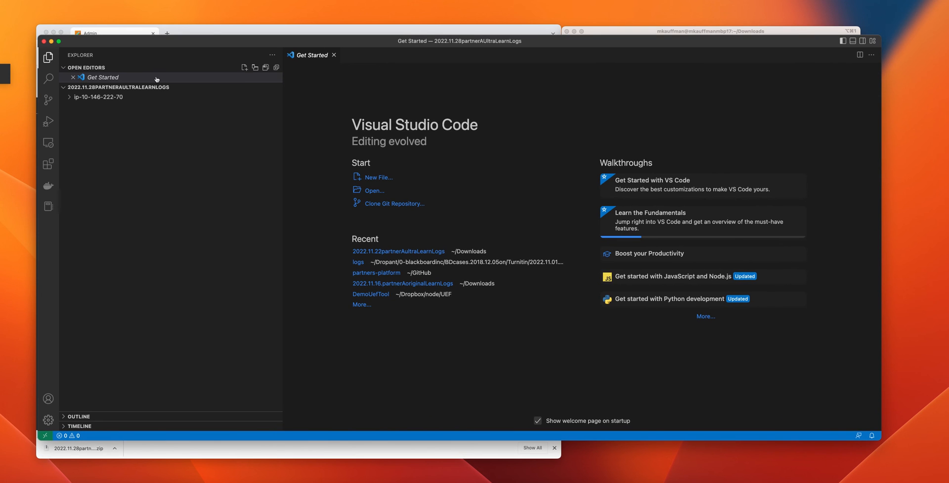
pyautogui.click(97, 97)
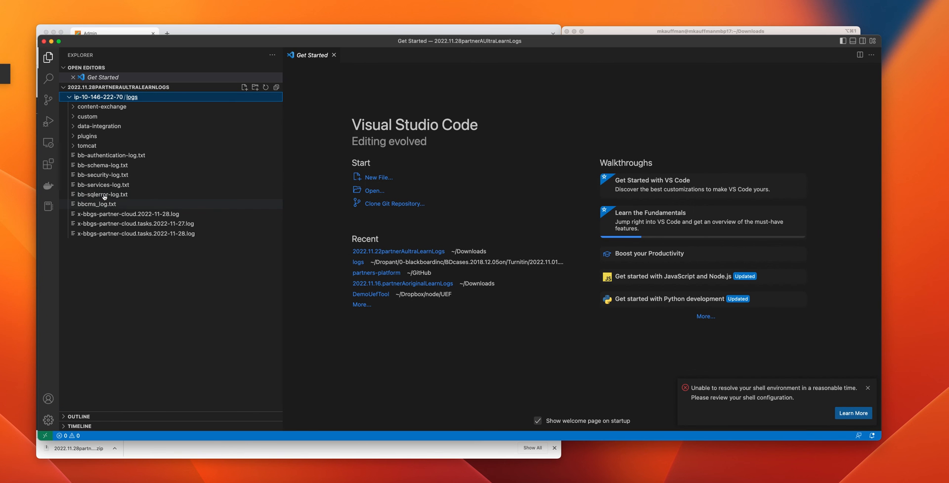
pyautogui.click(103, 184)
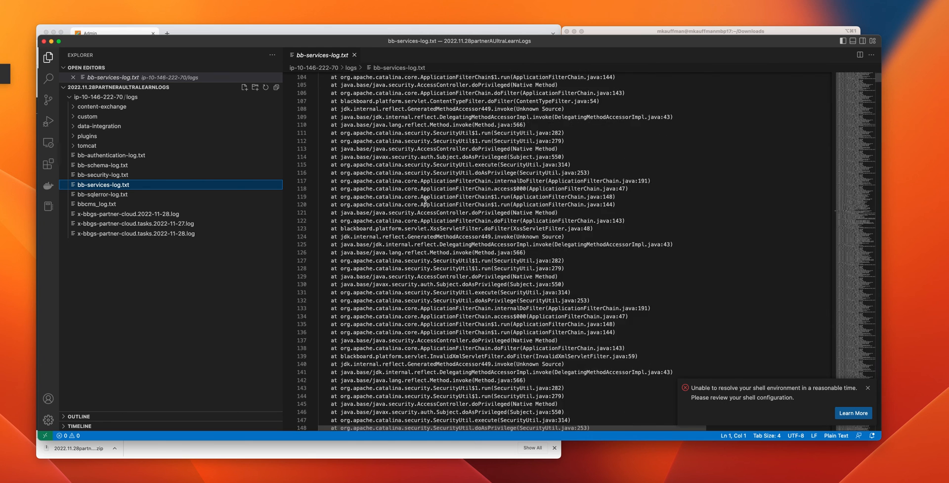
pyautogui.scroll(-3)
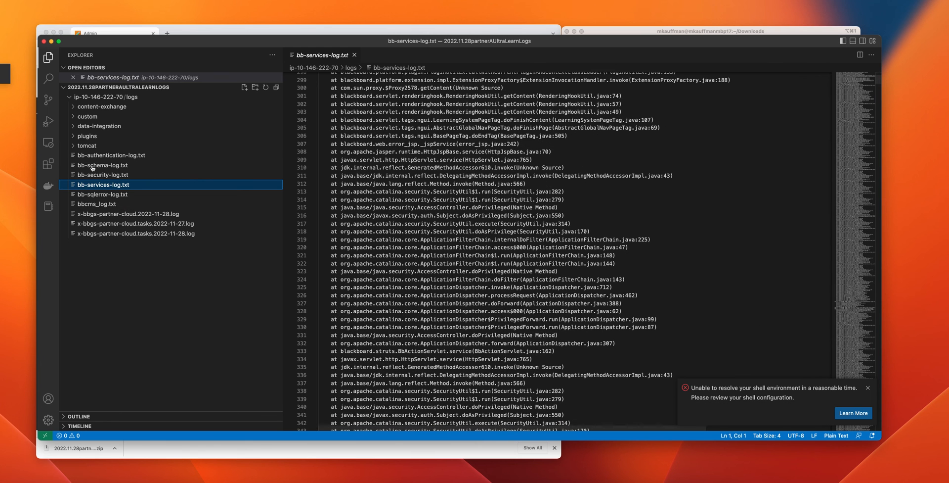
pyautogui.click(87, 145)
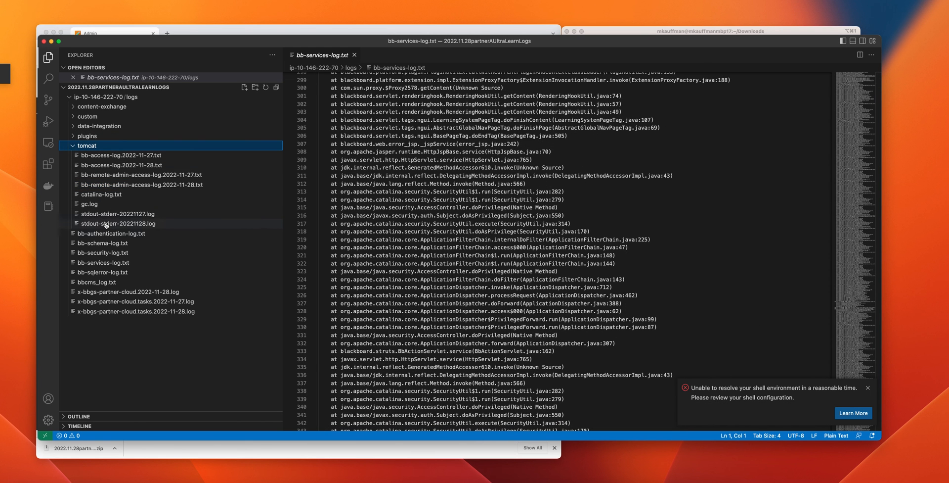
# Look through stdout-stderr-20221128.log, then switch to stdout-stderr-20221127.log for searching
pyautogui.click(119, 224)
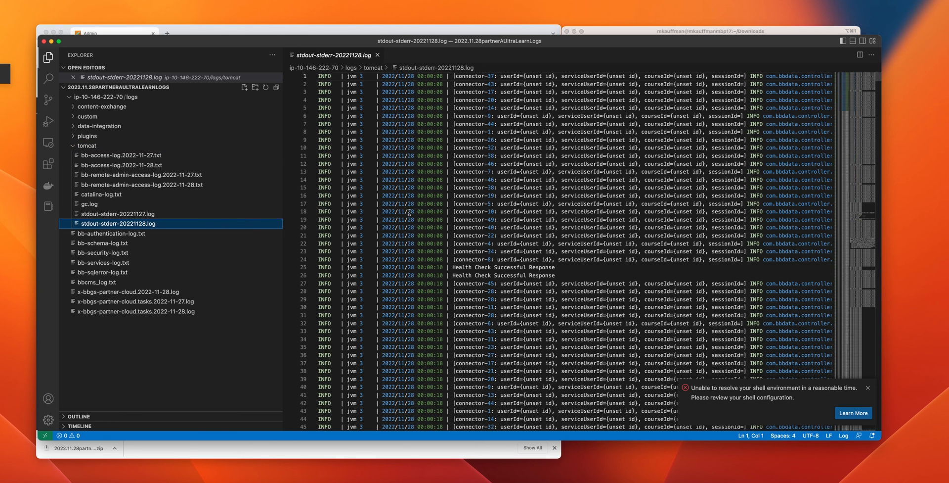
pyautogui.moveTo(540, 196)
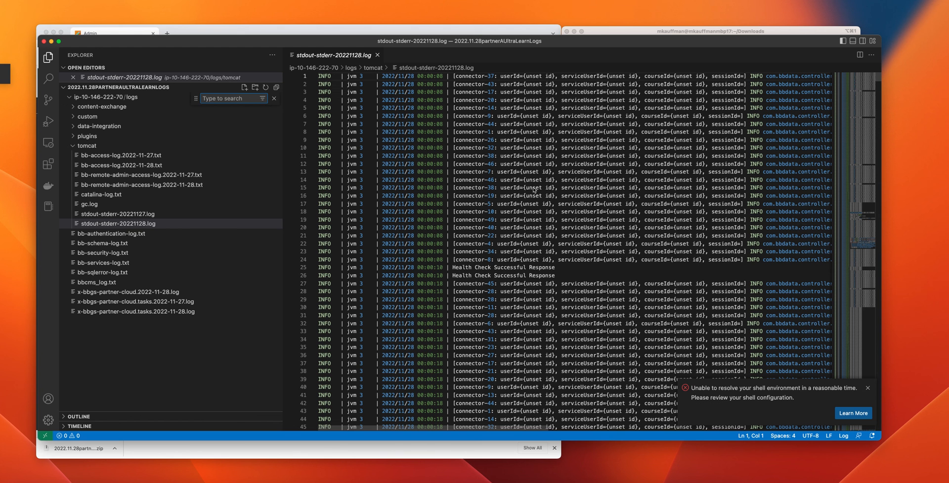
pyautogui.moveTo(540, 178)
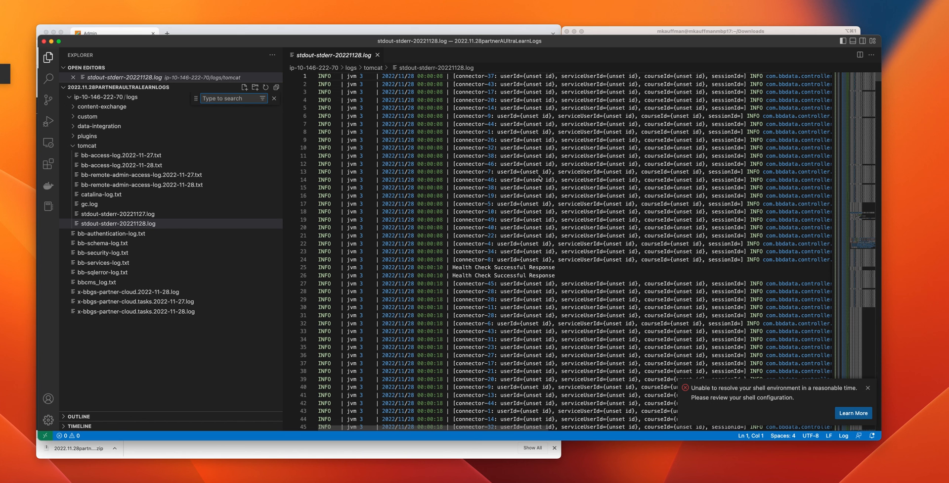
pyautogui.click(569, 163)
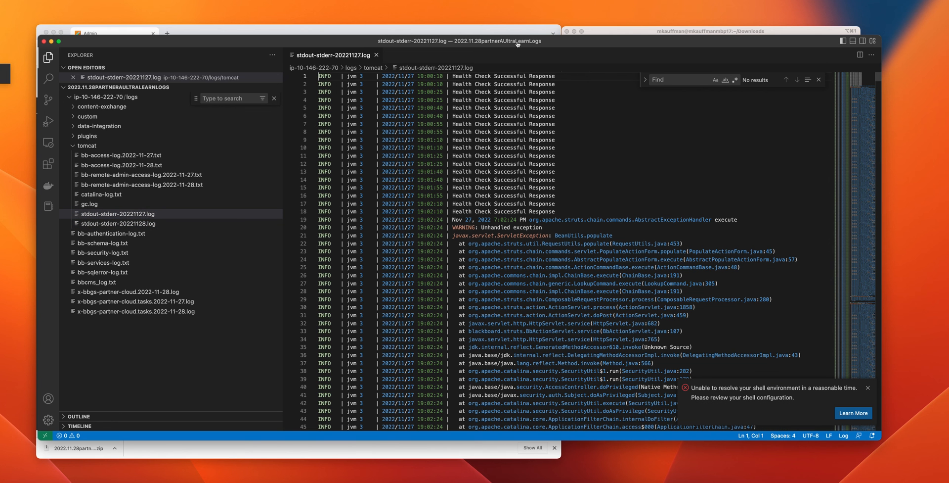
# Search stdout-stderr-20221127.log for 'log4', finding no matches
pyautogui.click(678, 79)
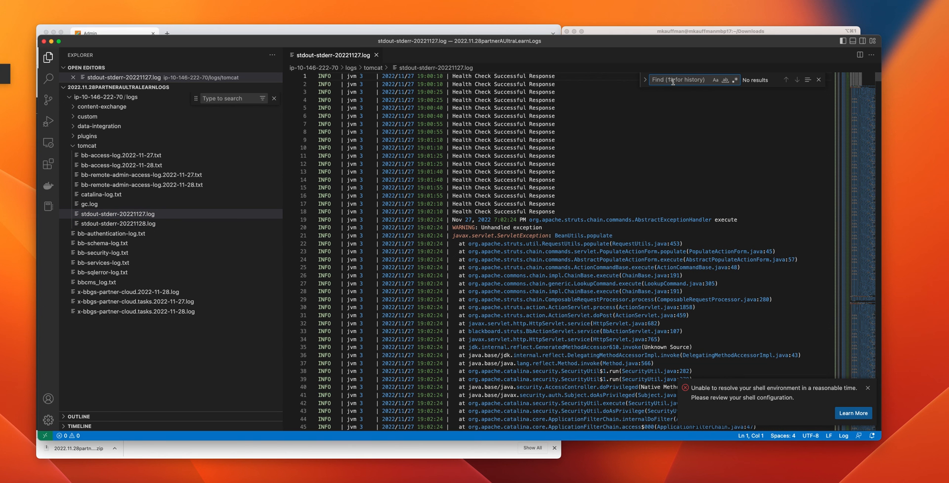
pyautogui.write('ikp')
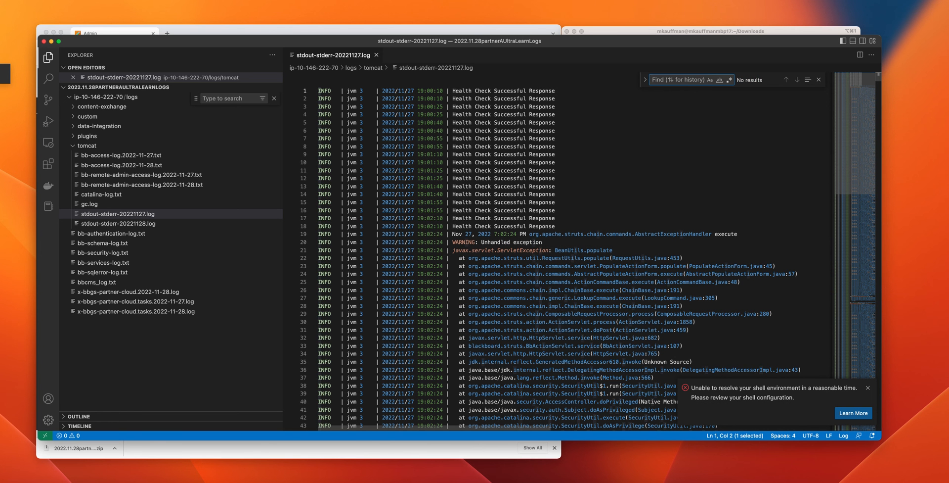
pyautogui.write('log4')
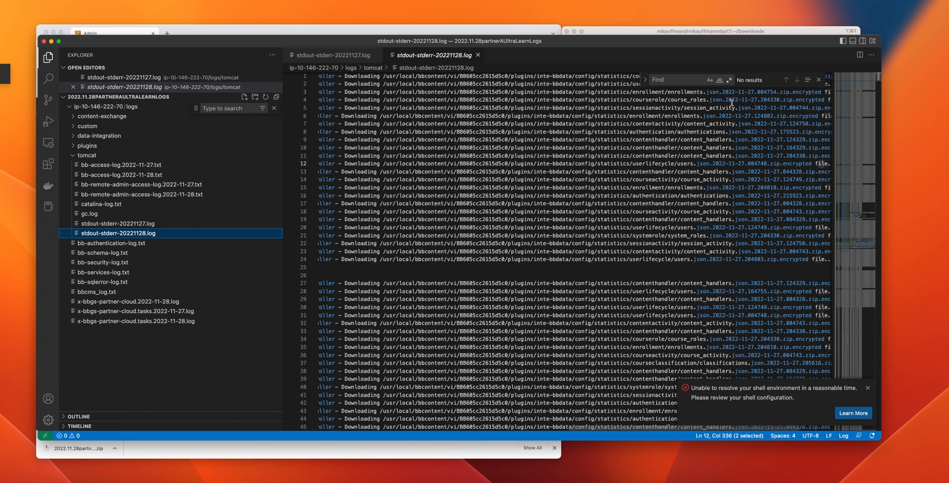
# Begin searching the stdout-stderr-20221128.log tab for 'lo'
pyautogui.click(684, 79)
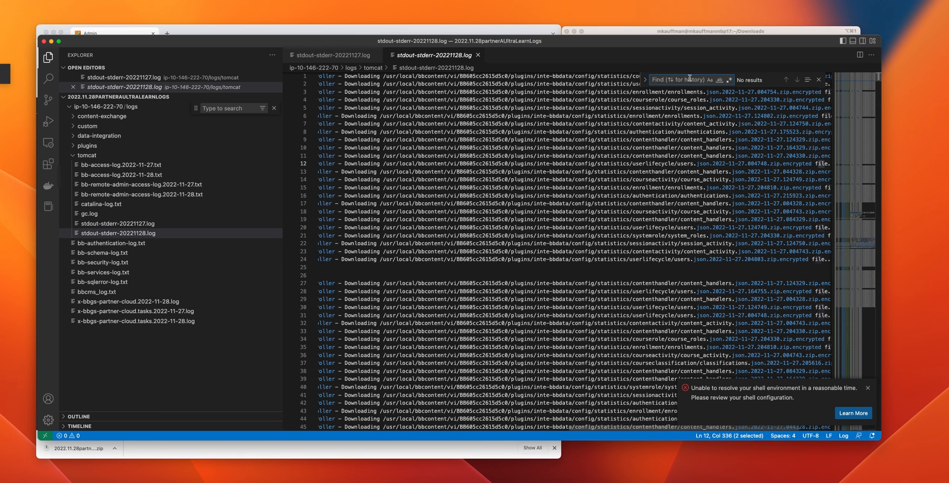
pyautogui.write('lo')
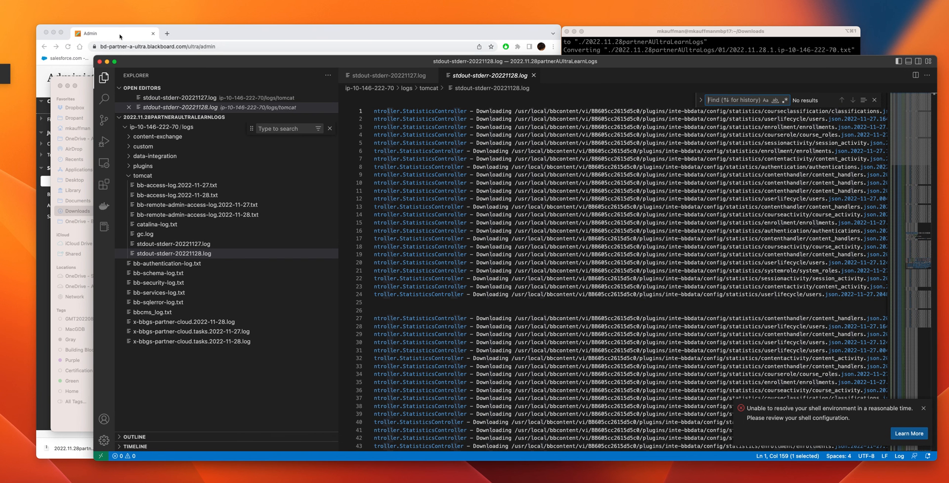
pyautogui.moveTo(119, 36)
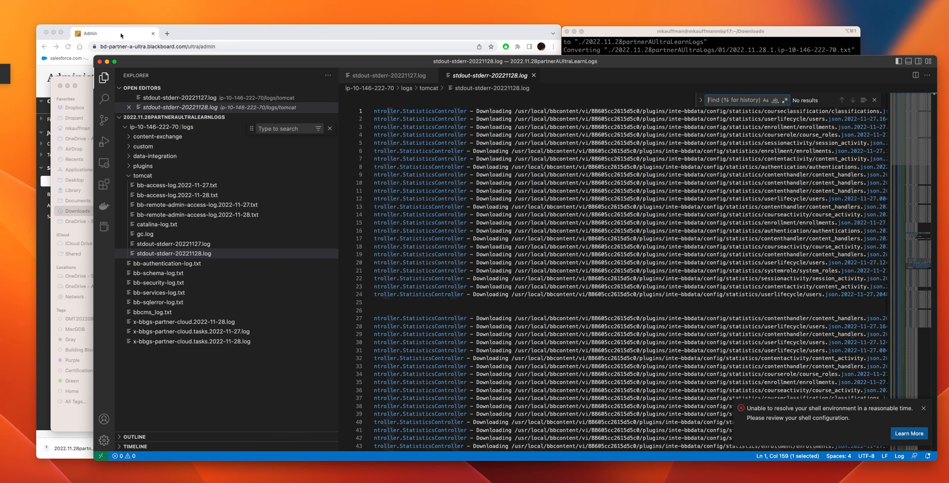